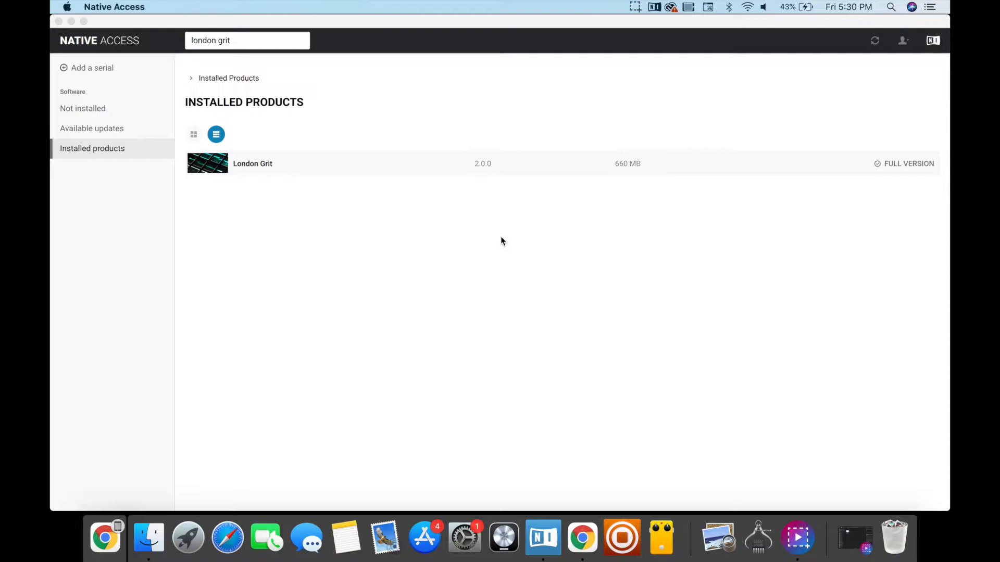
{"action": "mouse_move", "coordinate": [523, 312]}
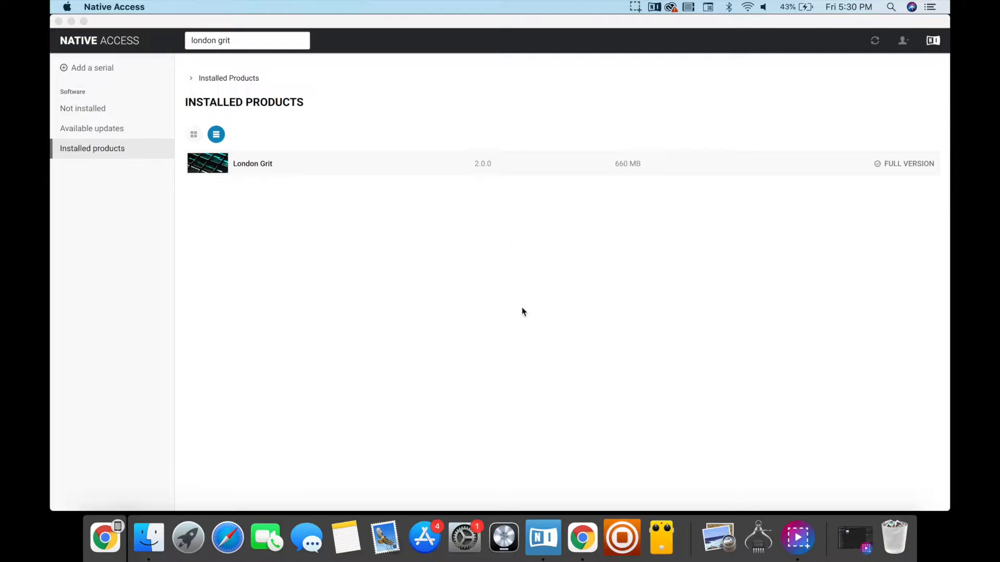
{"action": "mouse_move", "coordinate": [551, 389]}
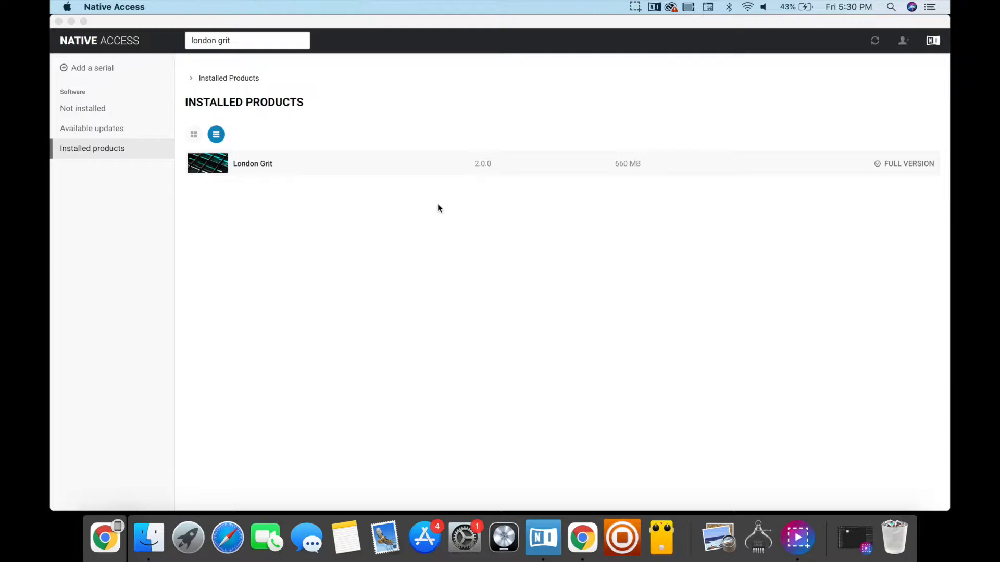
{"action": "mouse_move", "coordinate": [259, 251]}
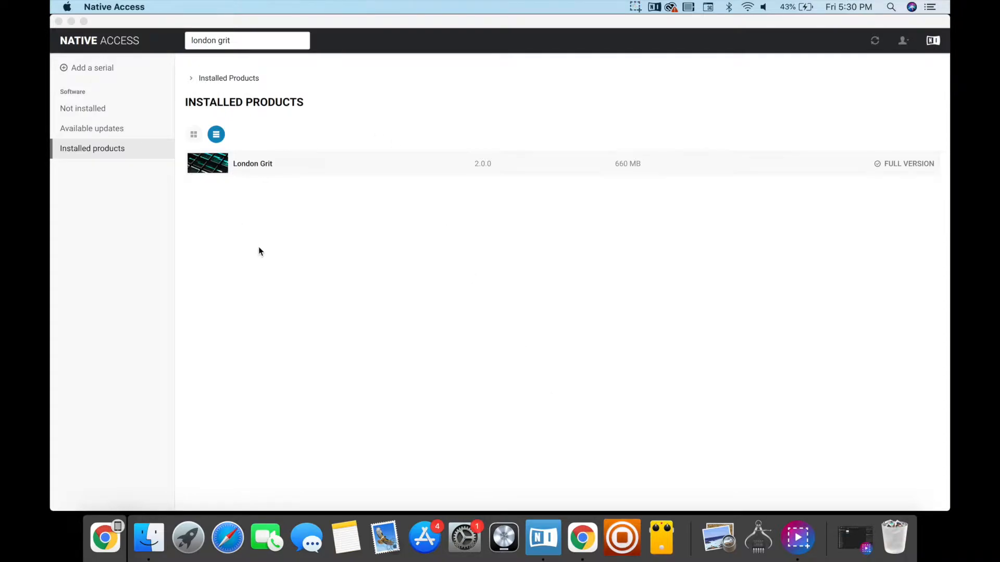
{"action": "mouse_move", "coordinate": [210, 168]}
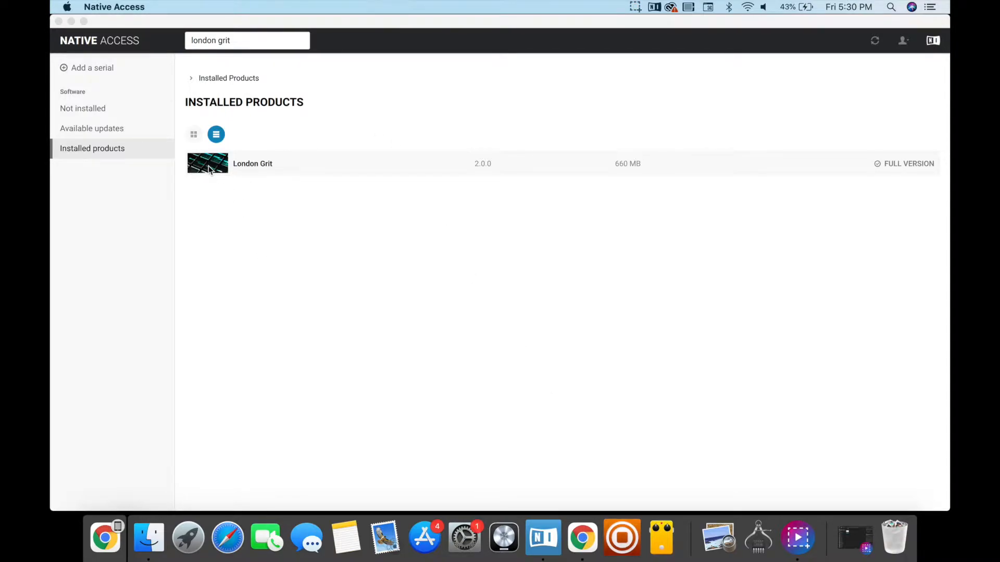
Select London Grit and view its Installation Path in the details panel.
{"action": "left_click", "coordinate": [252, 163]}
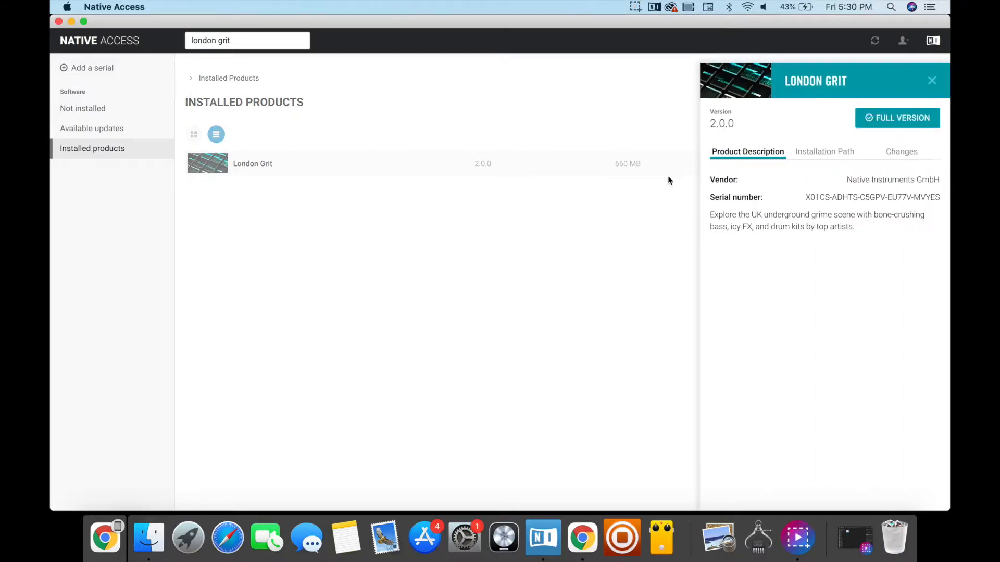
{"action": "left_click", "coordinate": [824, 151]}
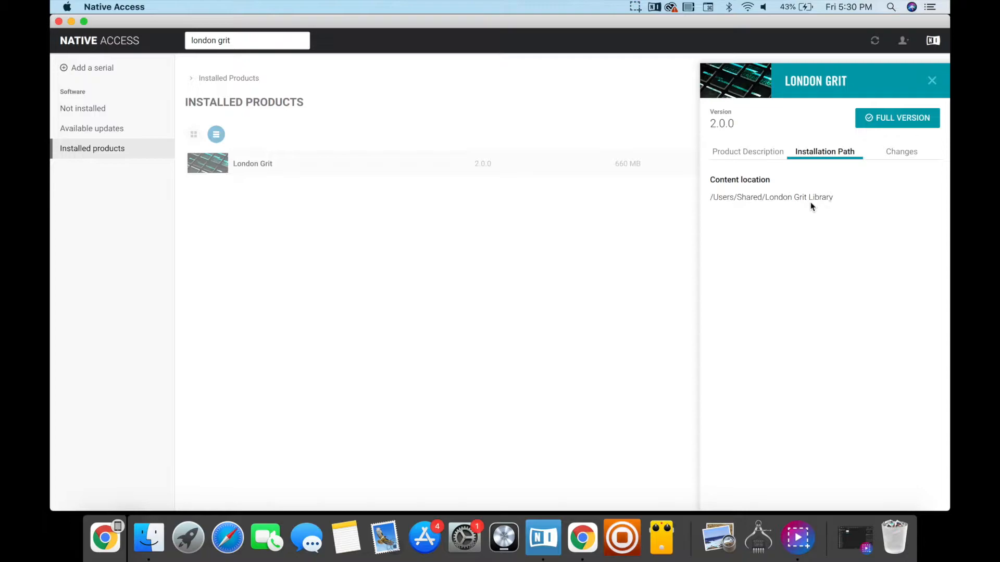
{"action": "mouse_move", "coordinate": [624, 508]}
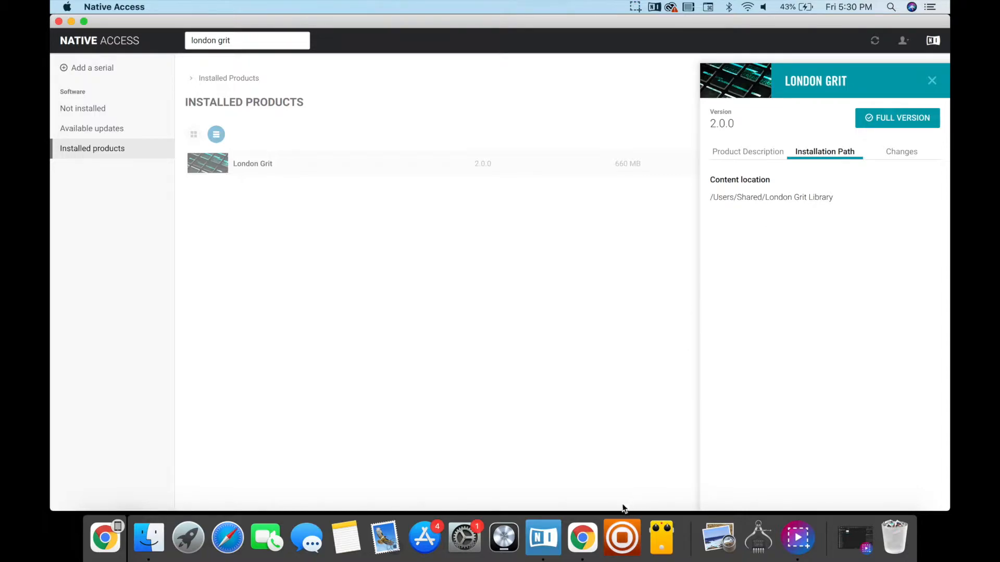
{"action": "mouse_move", "coordinate": [148, 537]}
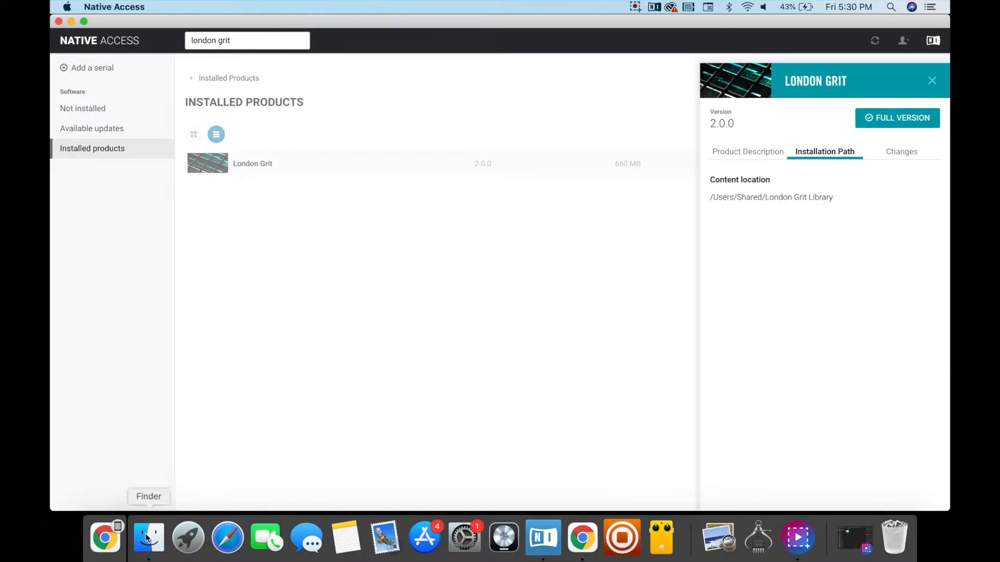
Open Finder and select London Grit Library under Macintosh HD > Users > Shared.
{"action": "left_click", "coordinate": [148, 538]}
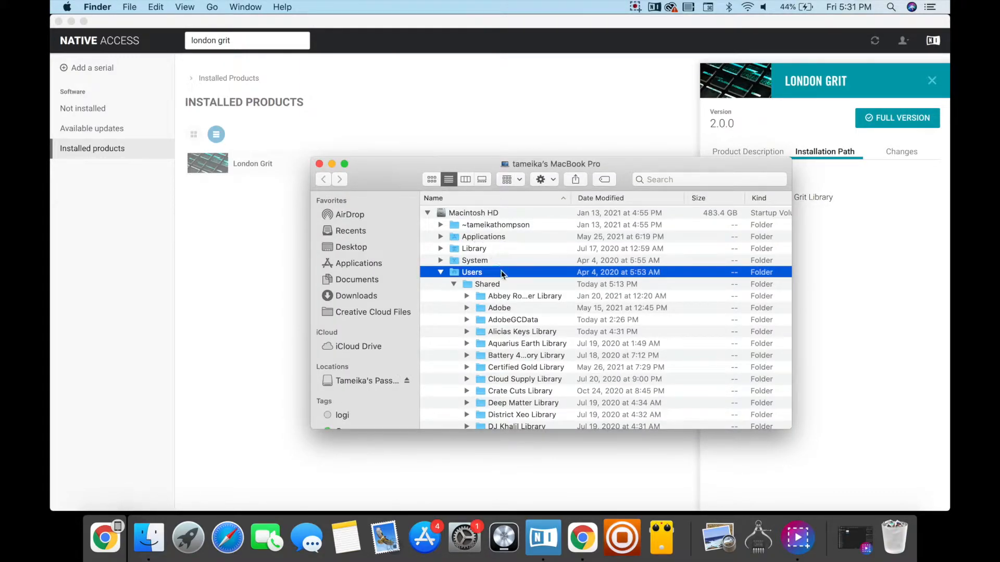
{"action": "scroll", "scroll_direction": "down", "scroll_amount": 3}
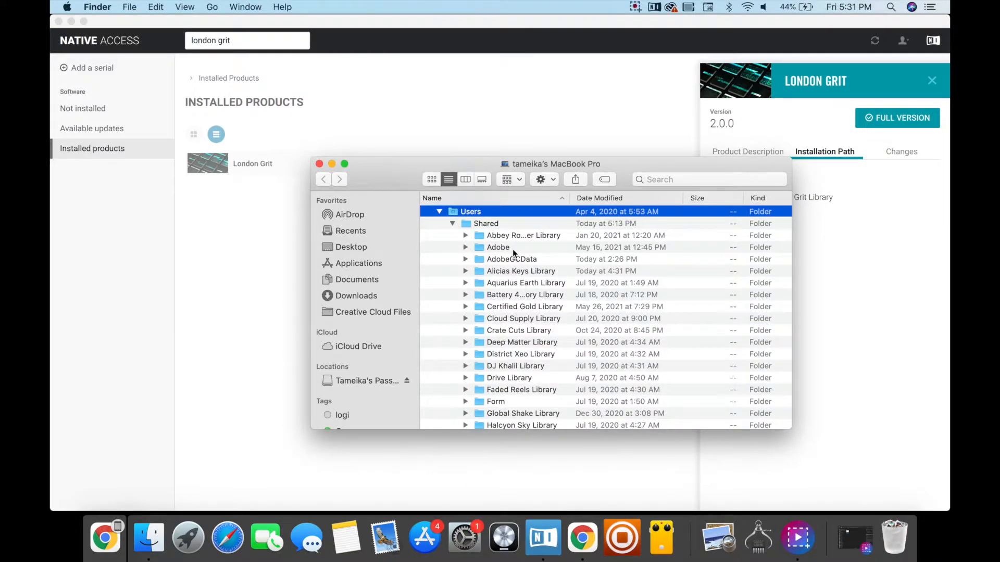
{"action": "scroll", "scroll_direction": "down", "scroll_amount": 3}
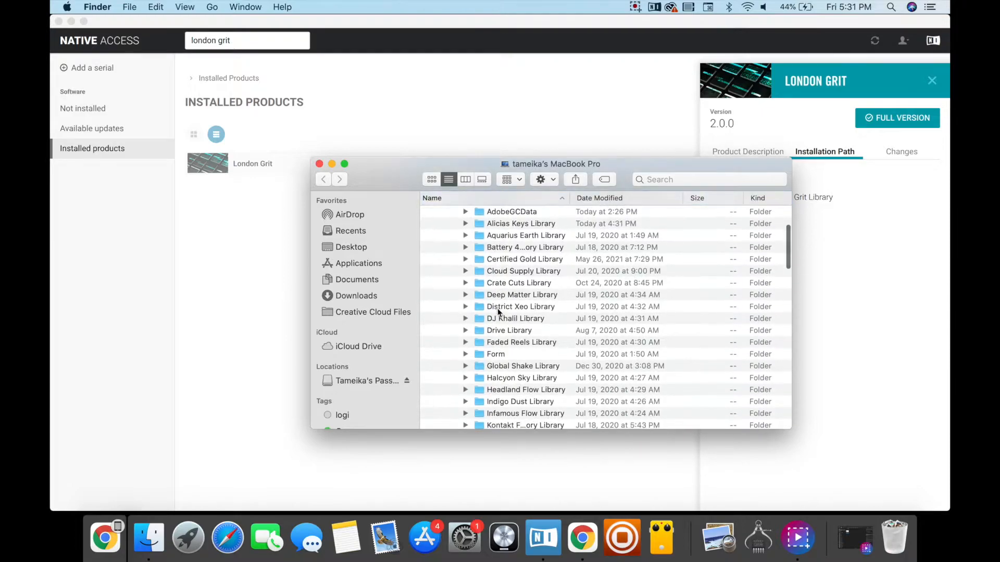
{"action": "scroll", "scroll_direction": "down", "scroll_amount": 3}
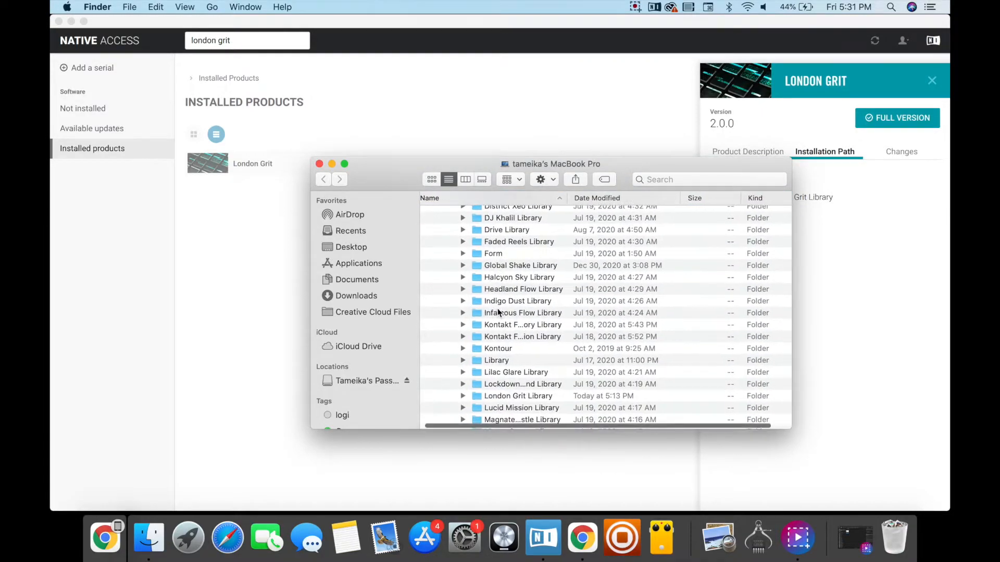
{"action": "scroll", "scroll_direction": "down", "scroll_amount": 3}
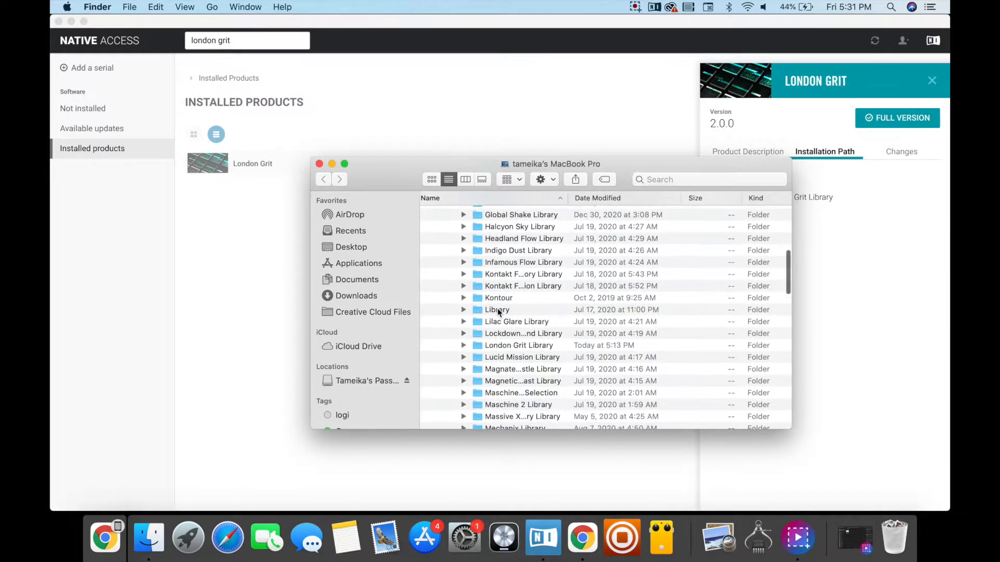
{"action": "scroll", "scroll_direction": "down", "scroll_amount": 3}
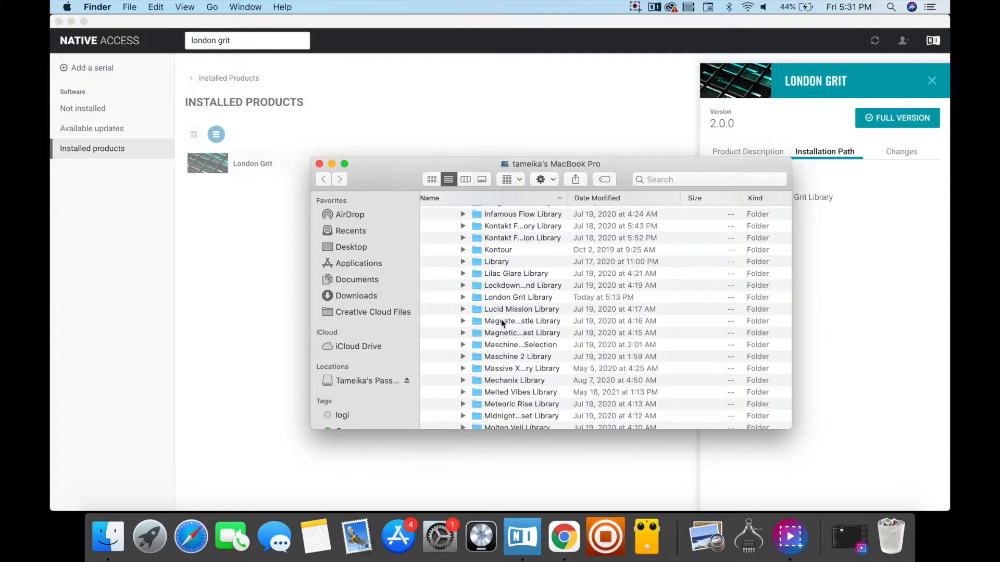
{"action": "mouse_move", "coordinate": [505, 302]}
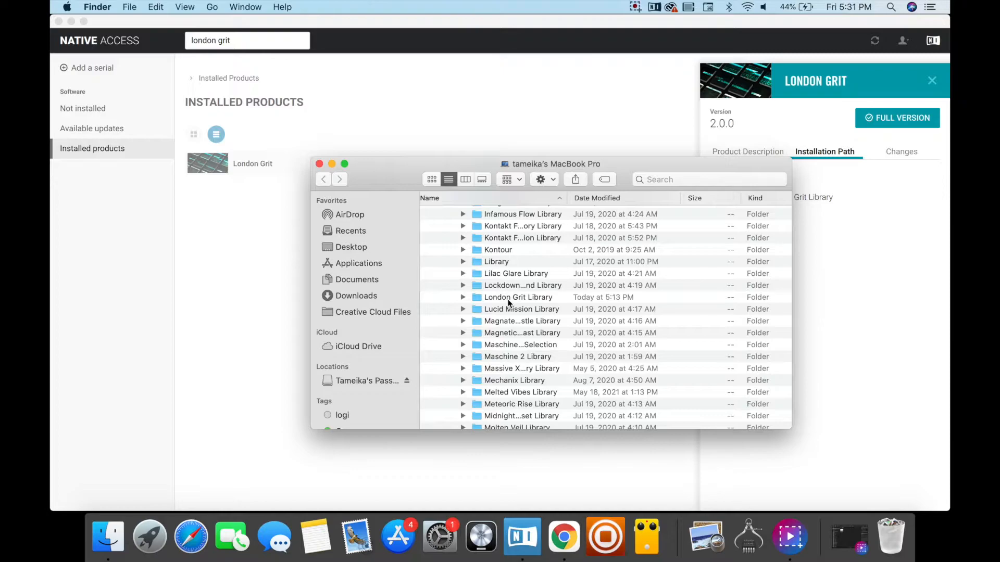
{"action": "mouse_move", "coordinate": [504, 290]}
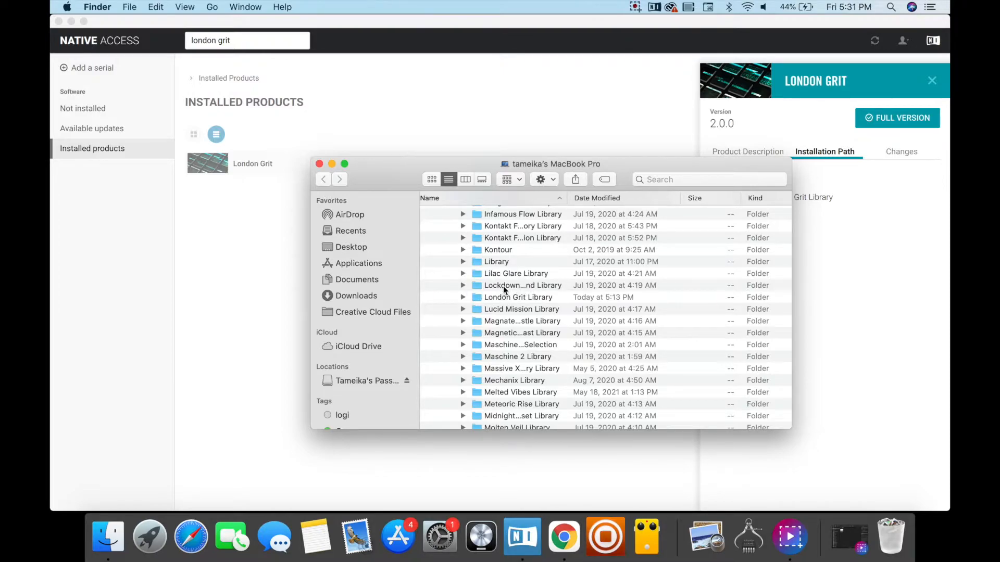
{"action": "left_click", "coordinate": [522, 285]}
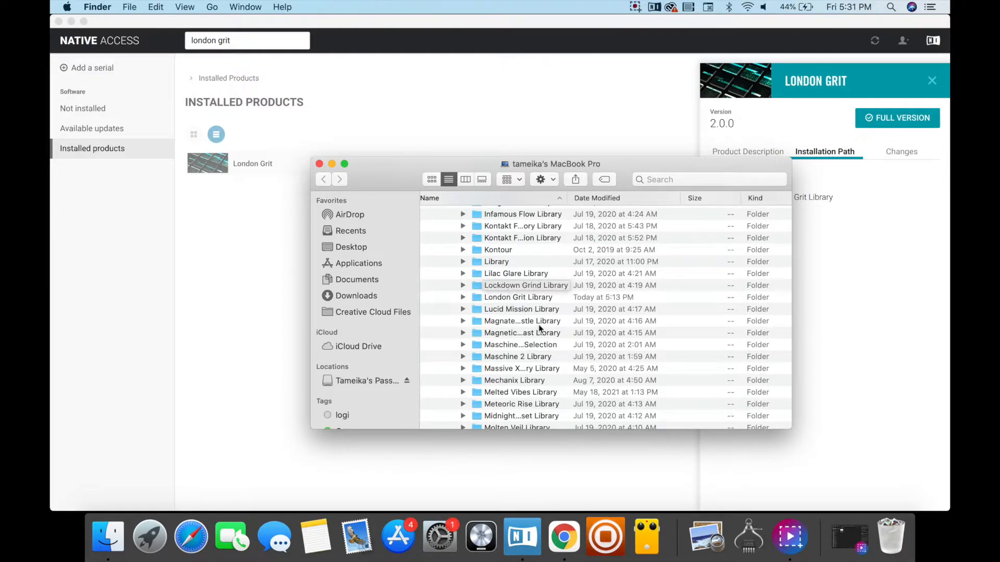
{"action": "left_click", "coordinate": [517, 297]}
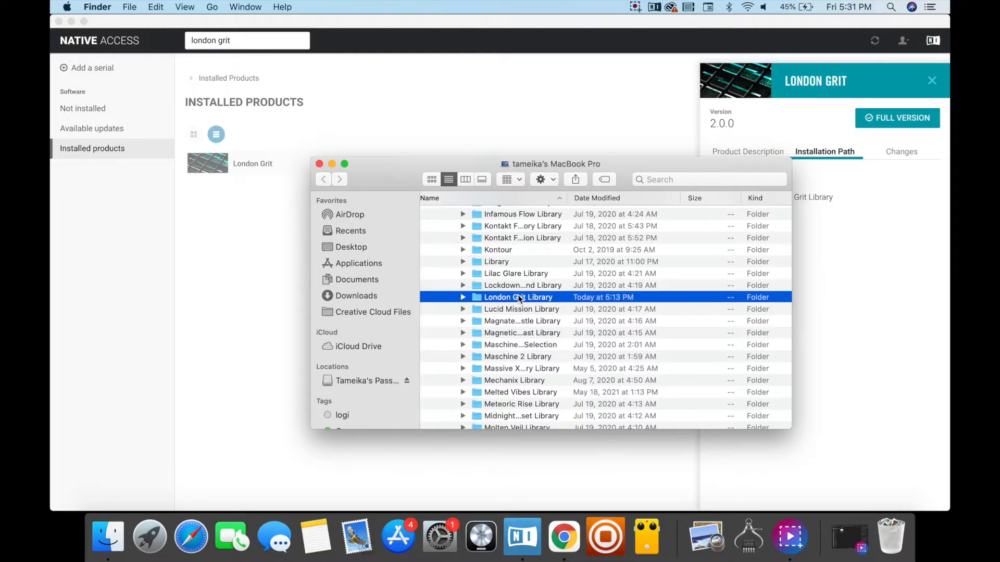
{"action": "scroll", "scroll_direction": "down", "scroll_amount": 3}
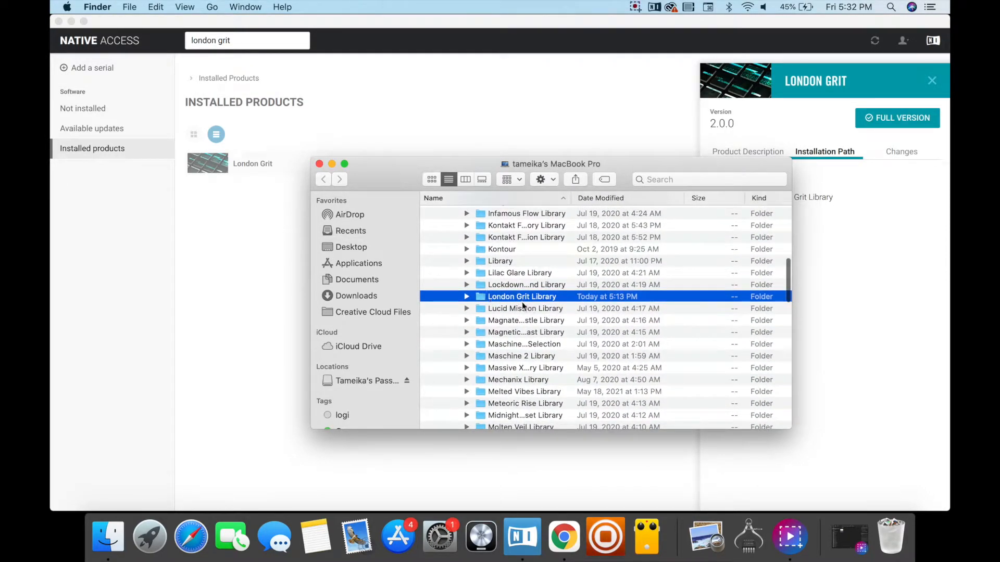
Expand London Grit Library > Samples and select the Drums folder.
{"action": "left_click", "coordinate": [466, 297]}
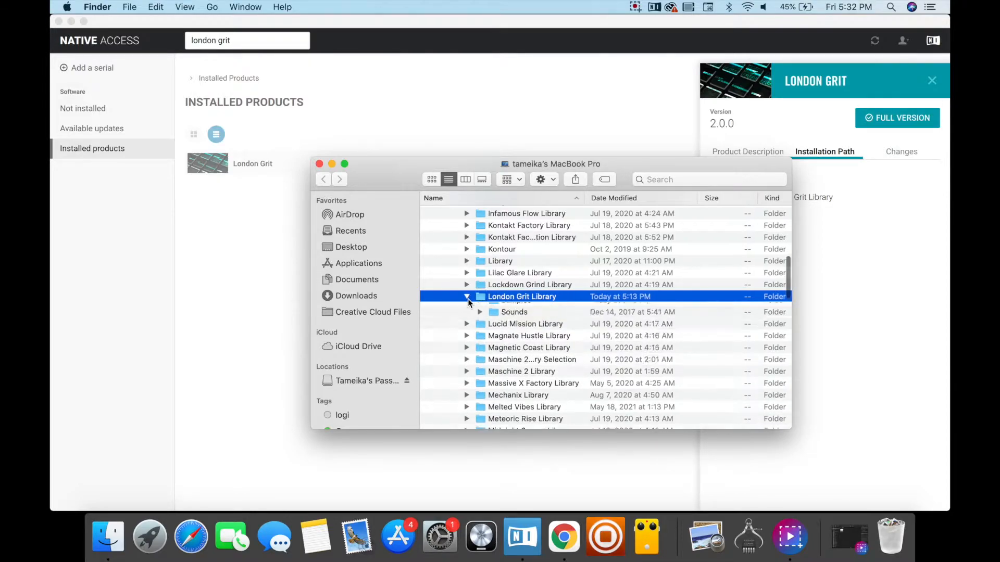
{"action": "left_click", "coordinate": [466, 297]}
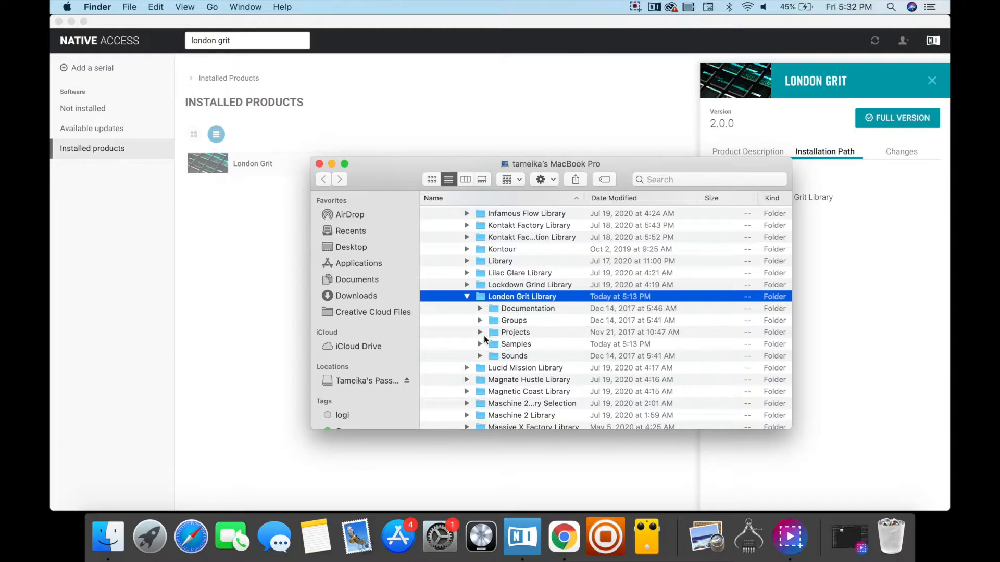
{"action": "mouse_move", "coordinate": [481, 350]}
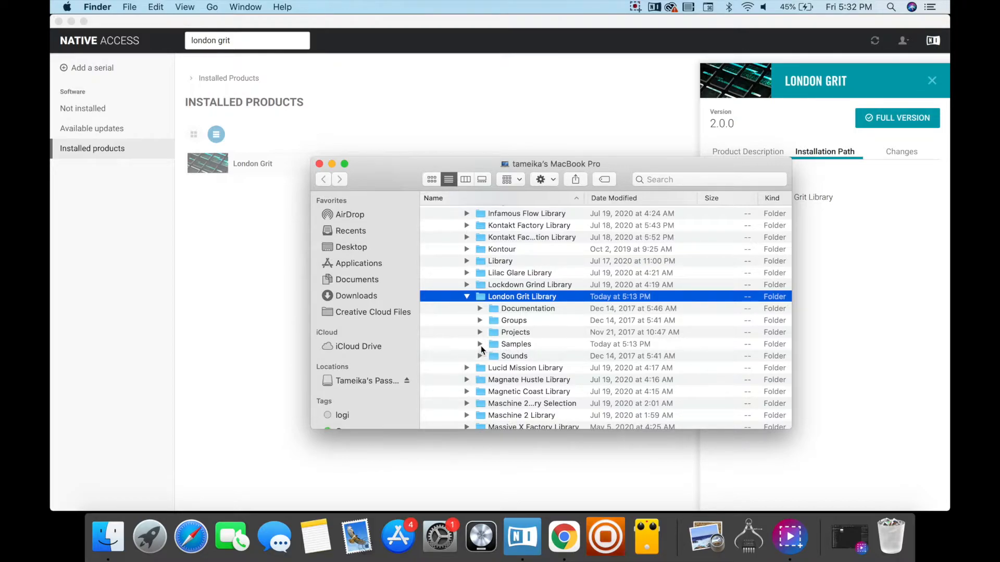
{"action": "left_click", "coordinate": [480, 344]}
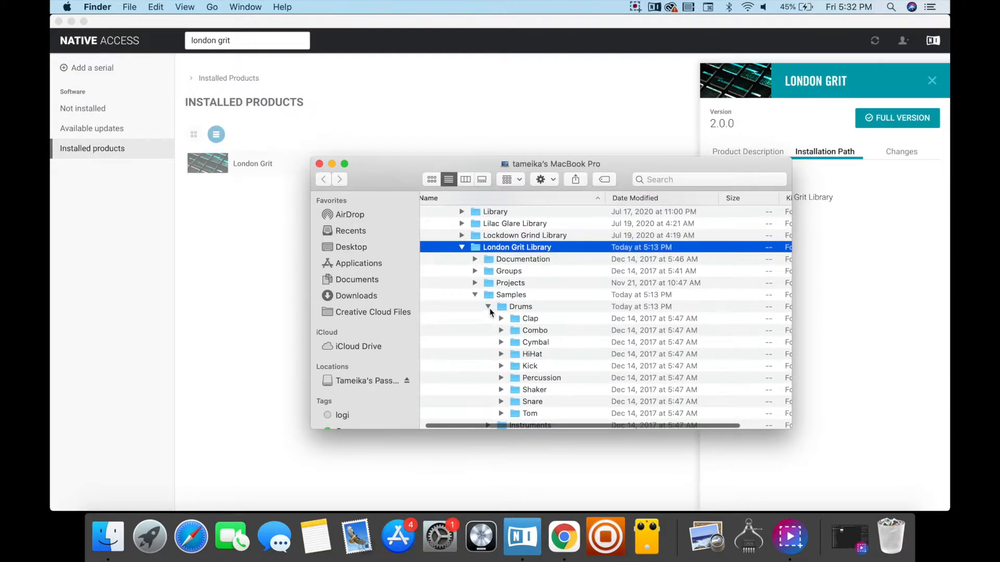
{"action": "left_click", "coordinate": [488, 307]}
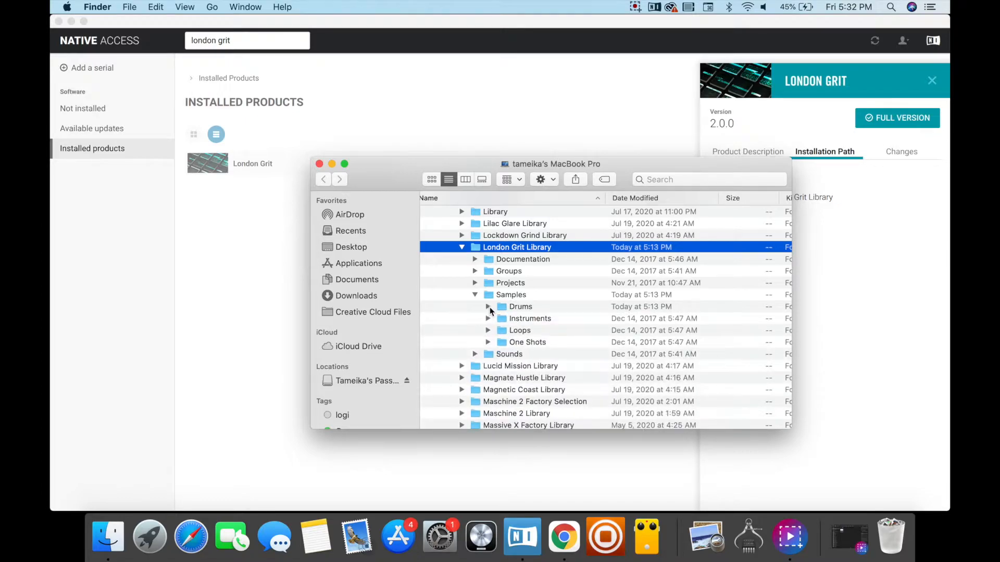
{"action": "left_click", "coordinate": [520, 306]}
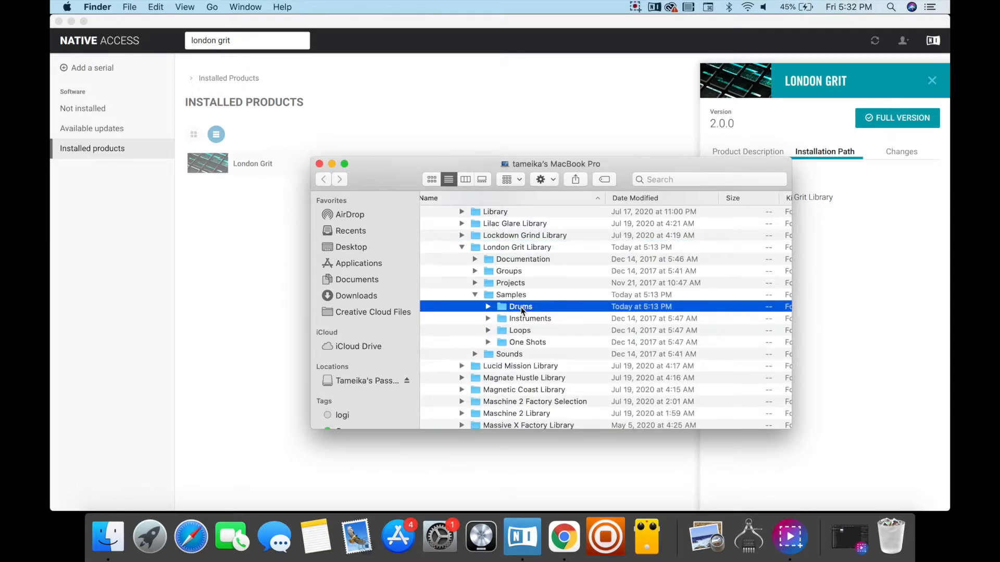
Compress the Drums folder into a Drums.zip archive of about 53 MB and select it.
{"action": "right_click", "coordinate": [521, 306]}
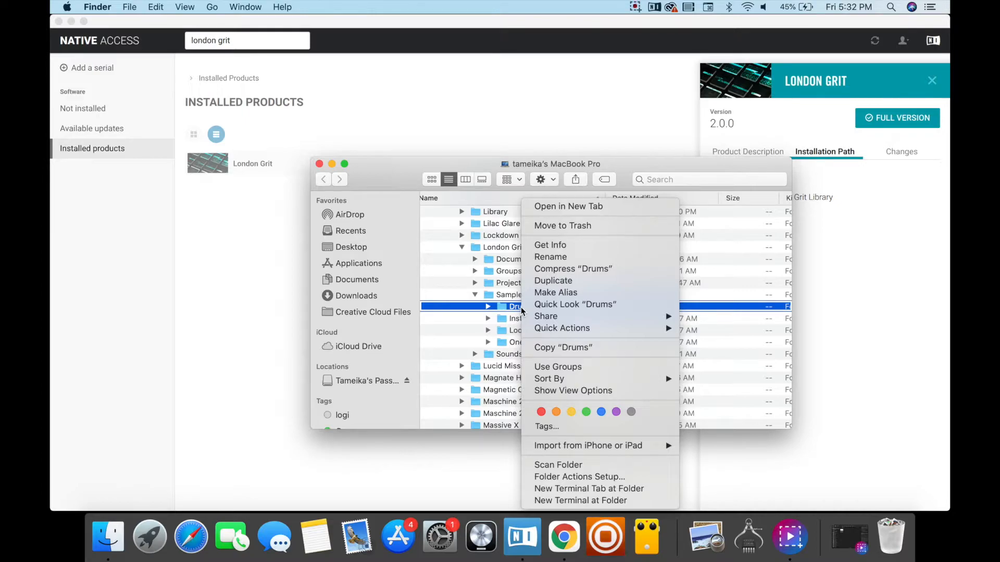
{"action": "mouse_move", "coordinate": [553, 280]}
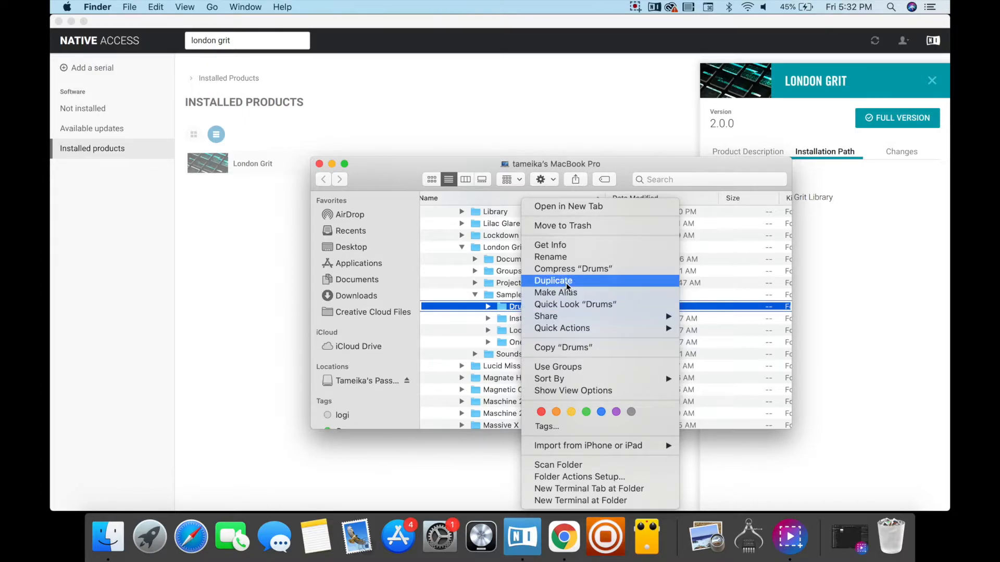
{"action": "mouse_move", "coordinate": [573, 268]}
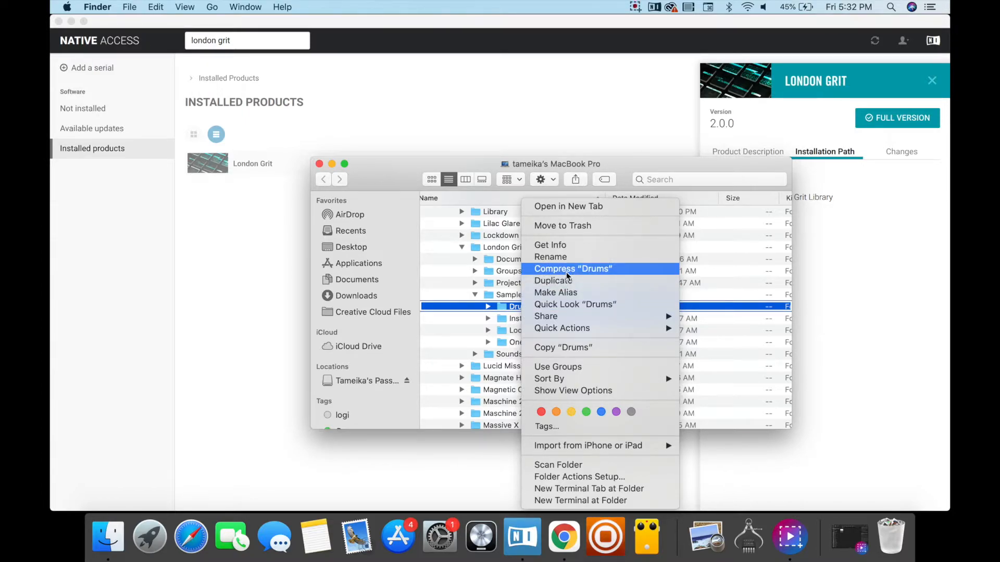
{"action": "left_click", "coordinate": [571, 269]}
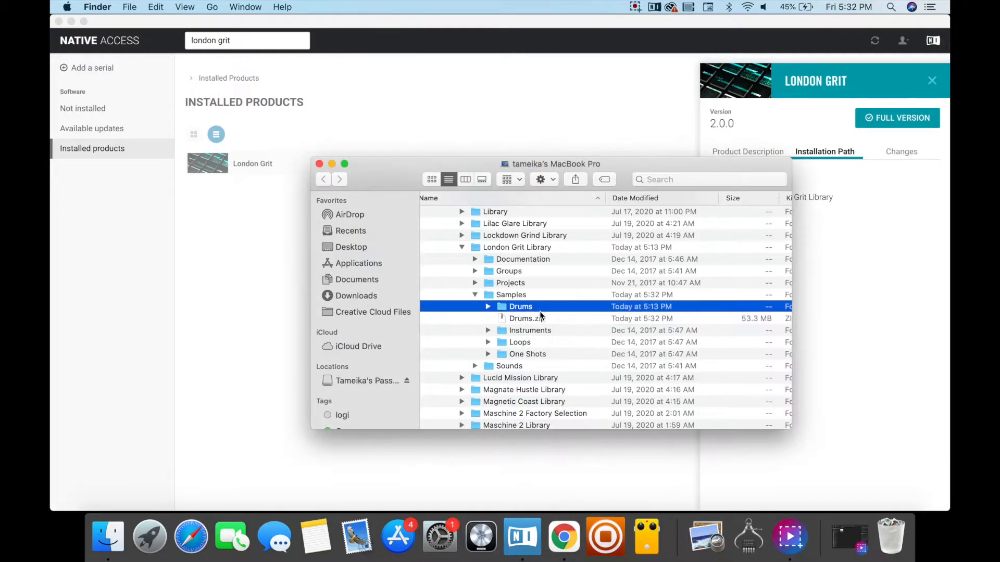
{"action": "left_click", "coordinate": [527, 318]}
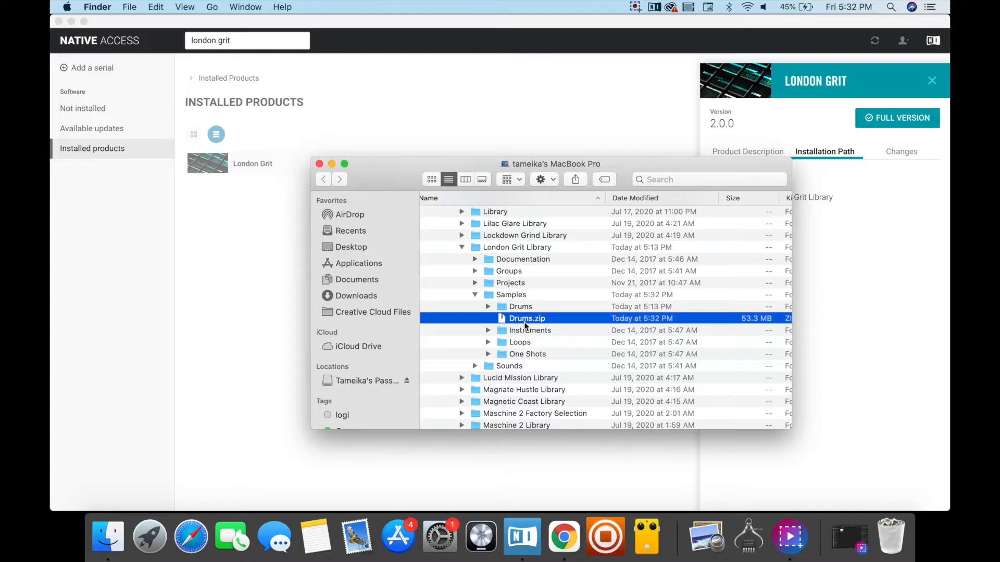
{"action": "mouse_move", "coordinate": [561, 363]}
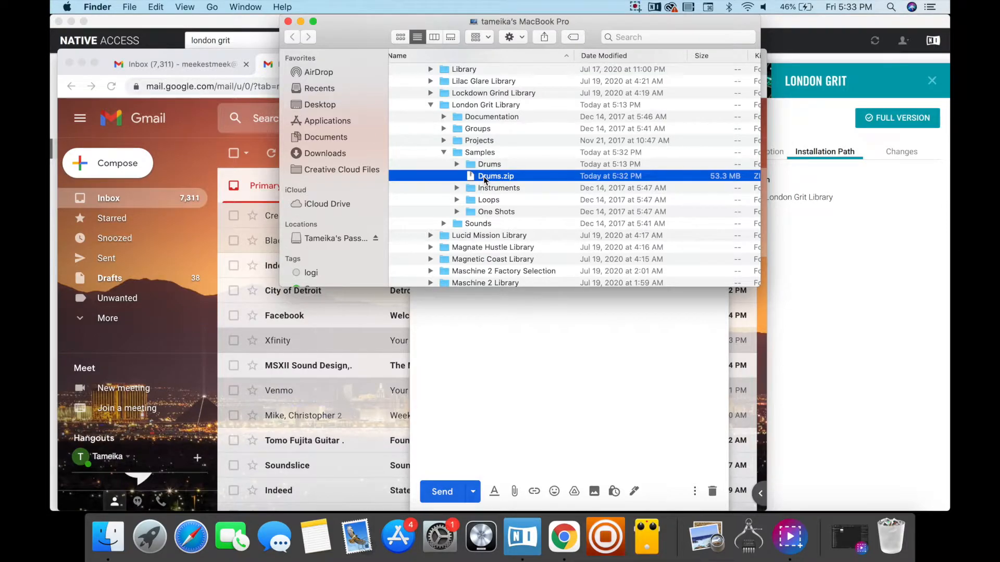
Drag Drums.zip into a new Gmail message so it uploads as a Google Drive link.
{"action": "left_click_drag", "start_coordinate": [494, 176], "coordinate": [529, 352]}
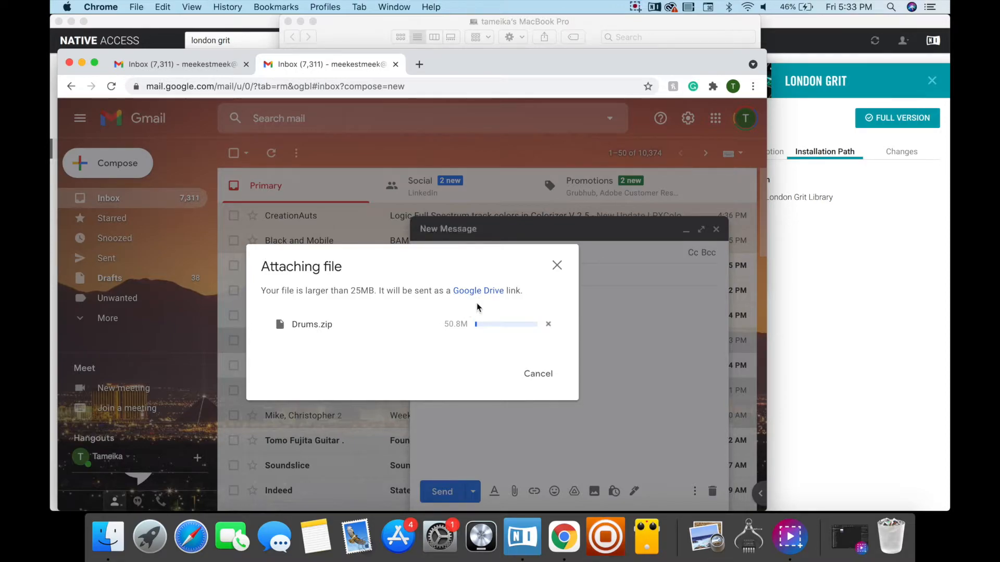
{"action": "mouse_move", "coordinate": [524, 321]}
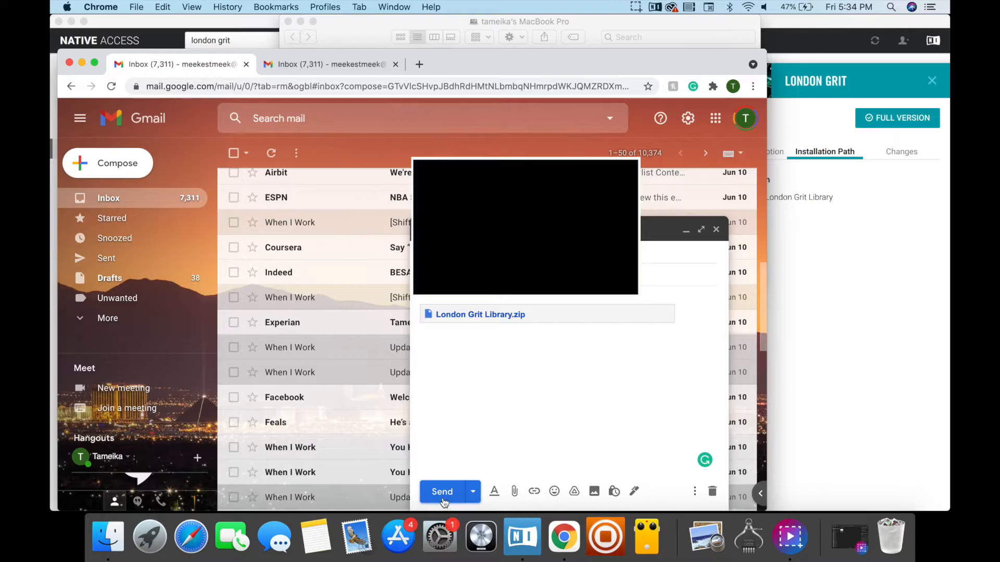
{"action": "left_click", "coordinate": [441, 492]}
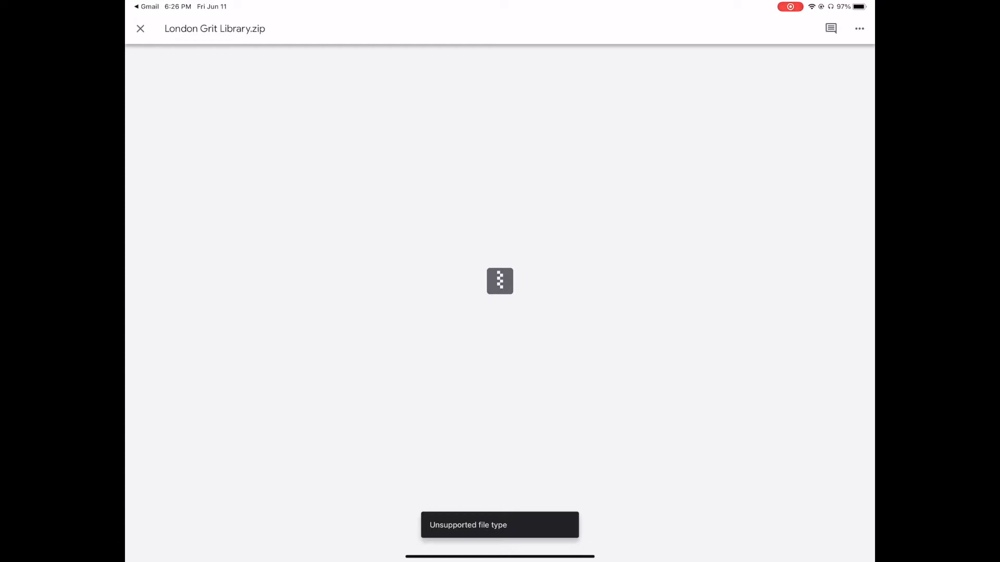
Open the zip attachment's more-options menu and choose one of its actions.
{"action": "left_click", "coordinate": [858, 28]}
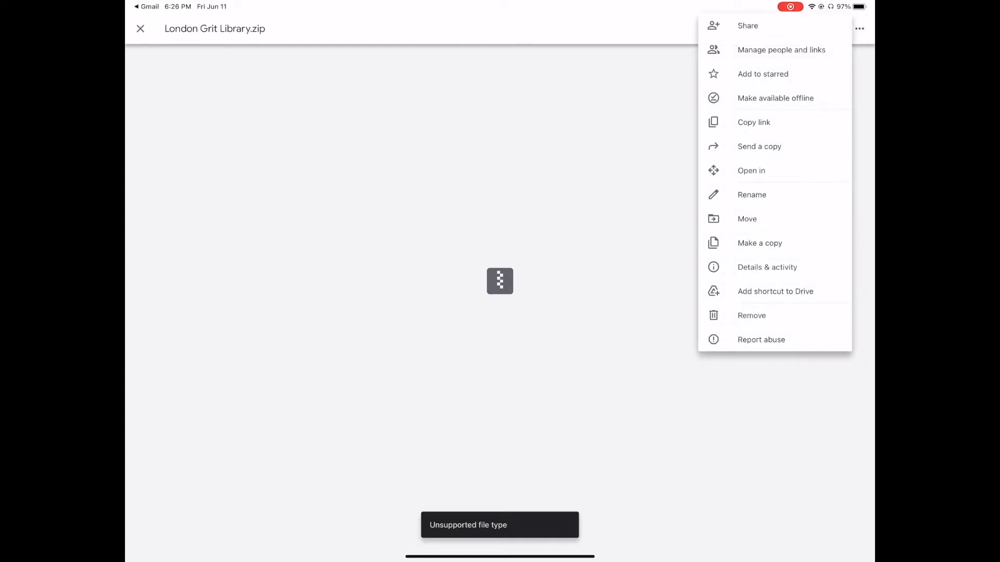
{"action": "left_click", "coordinate": [759, 146]}
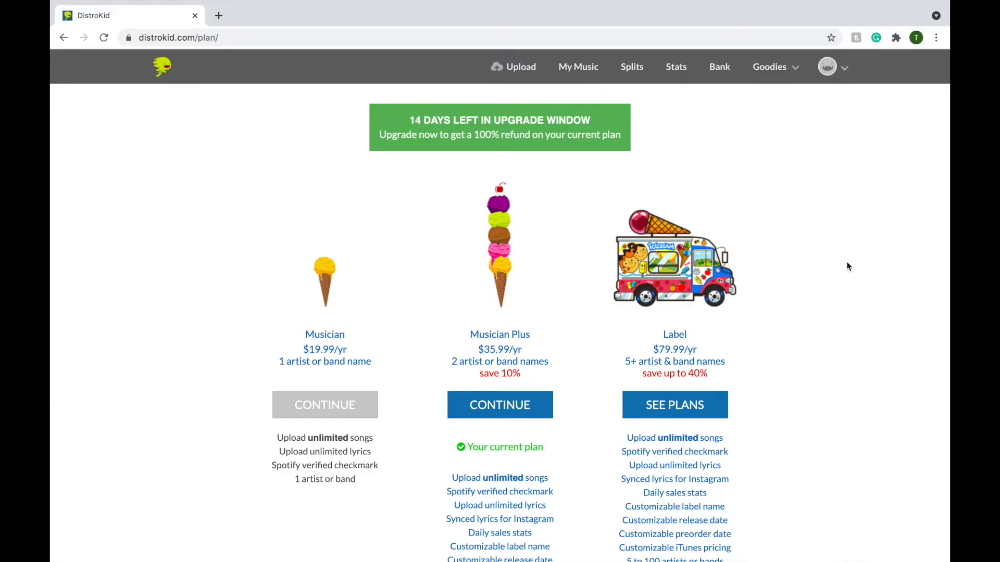
Return from DistroKid's plans page to the releases dashboard.
{"action": "left_click", "coordinate": [631, 67]}
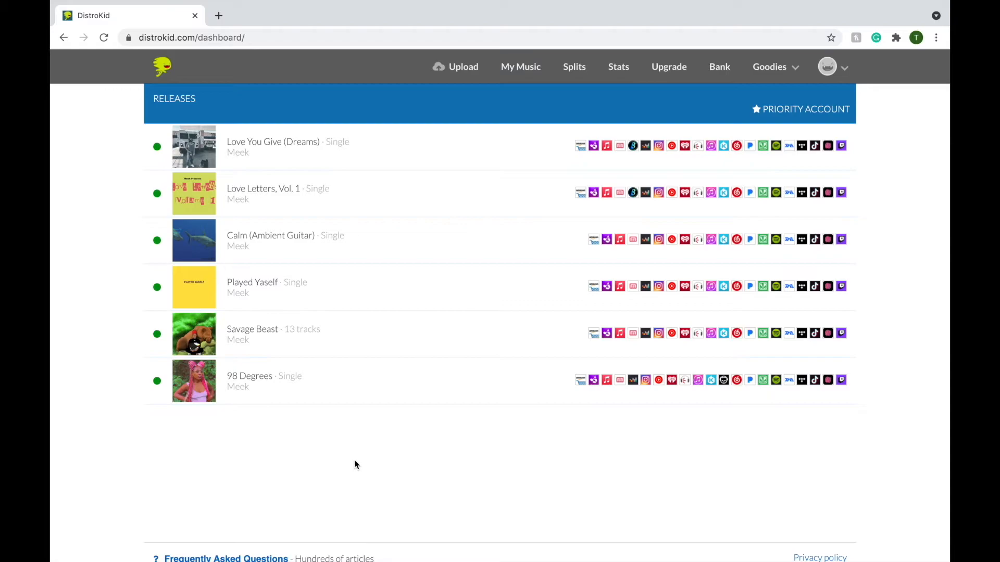
{"action": "left_click", "coordinate": [573, 67]}
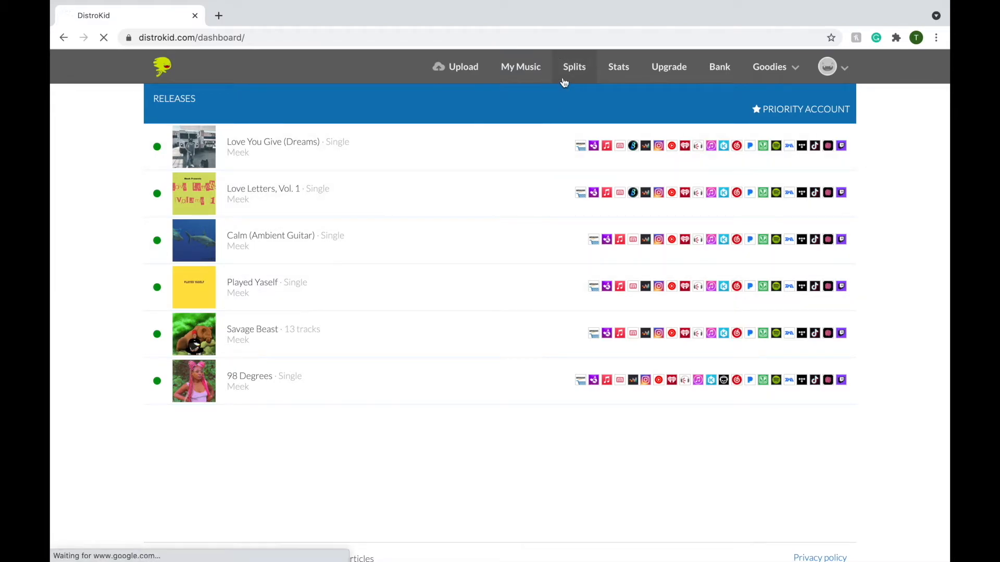
{"action": "left_click", "coordinate": [573, 66]}
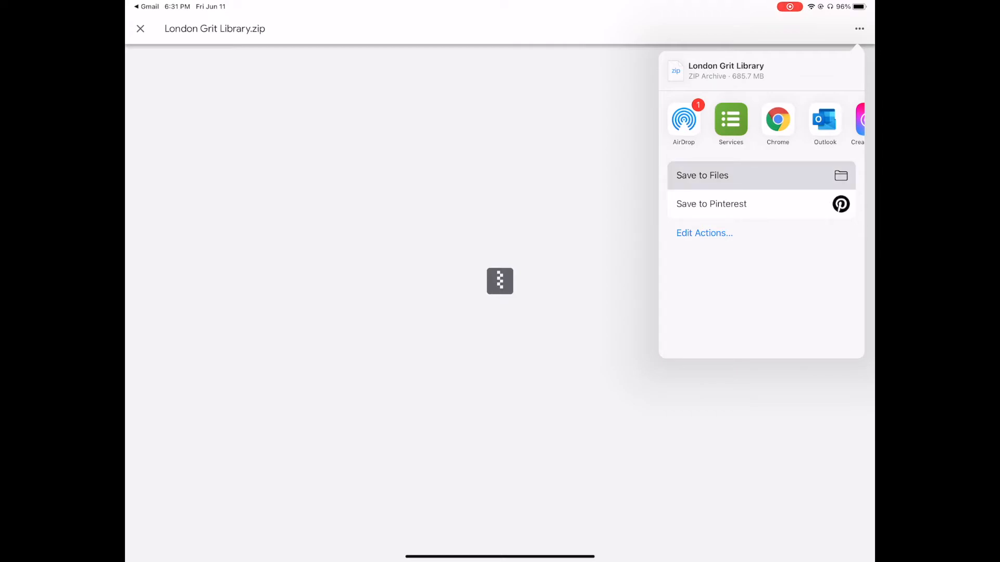
Save the London Grit Library.zip attachment to Files and unzip it in iCloud Drive.
{"action": "left_click", "coordinate": [701, 176]}
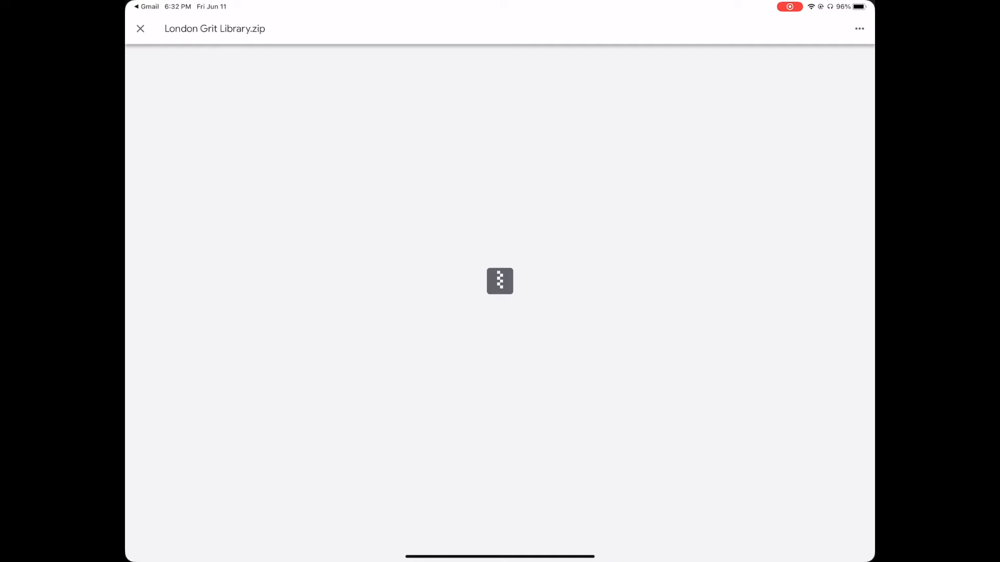
{"action": "left_click", "coordinate": [141, 28]}
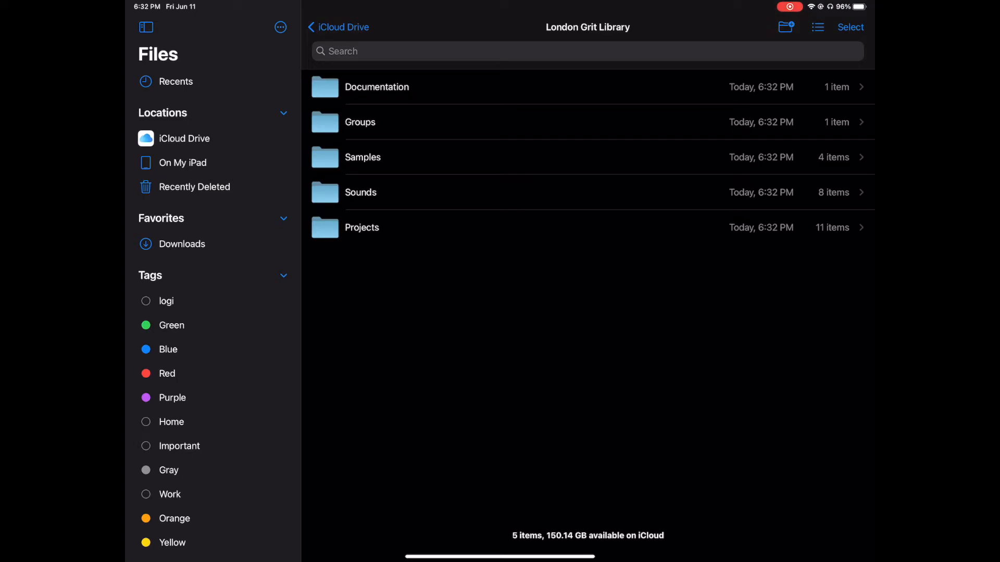
Browse the Kick samples in Samples > Drums, then return to the drum categories.
{"action": "left_click", "coordinate": [363, 157]}
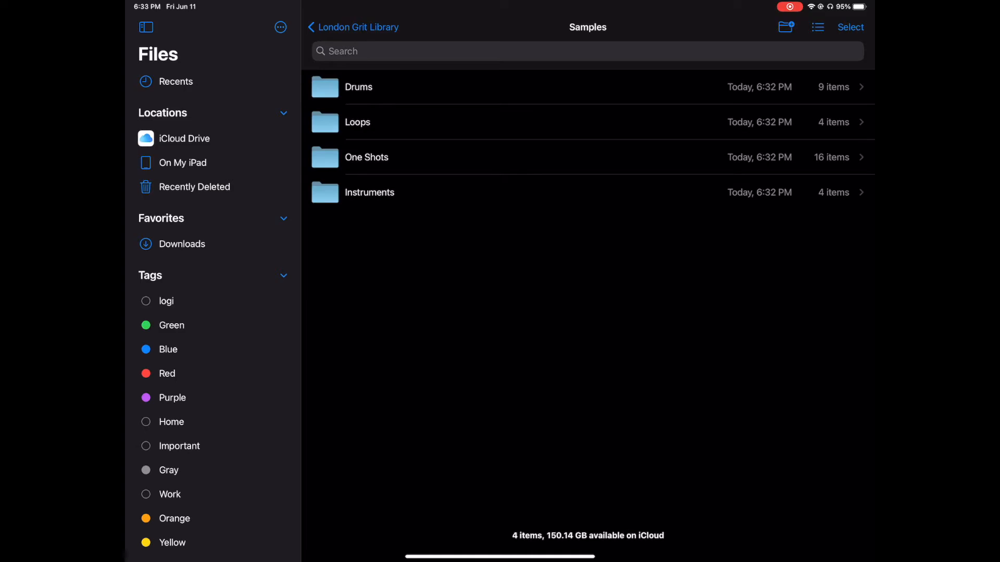
{"action": "left_click", "coordinate": [358, 87]}
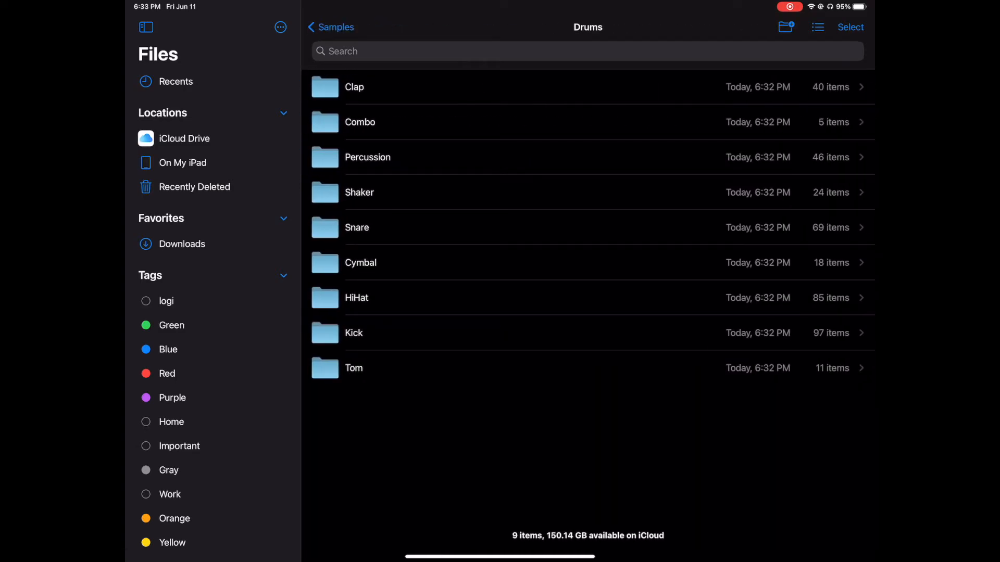
{"action": "left_click", "coordinate": [353, 333]}
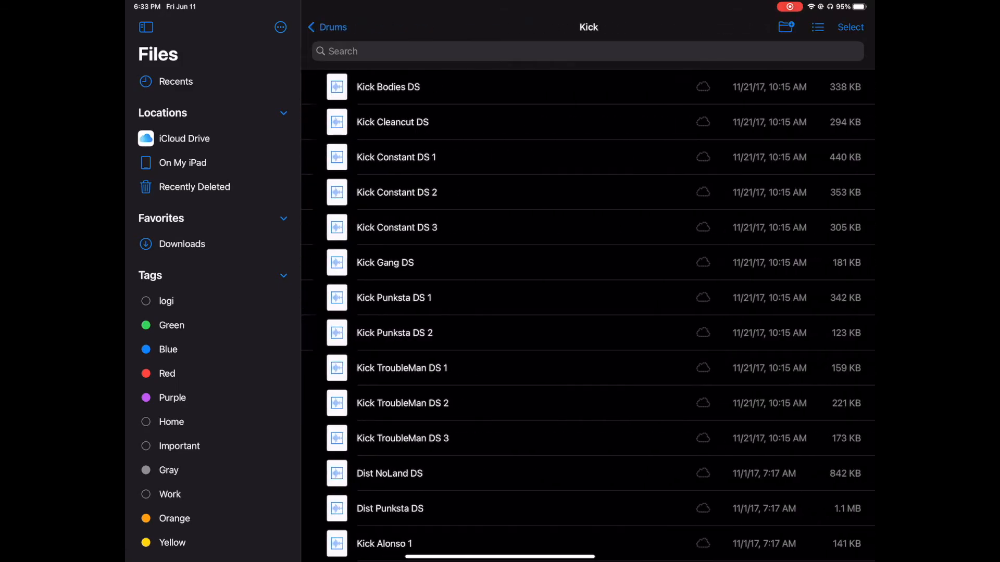
{"action": "scroll", "scroll_direction": "down", "scroll_amount": 3}
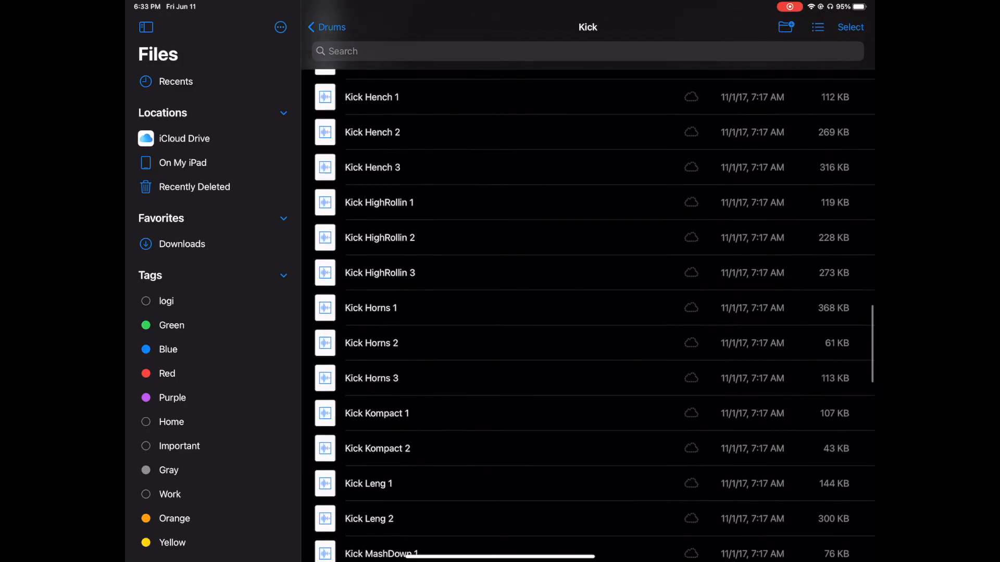
{"action": "left_click", "coordinate": [326, 27]}
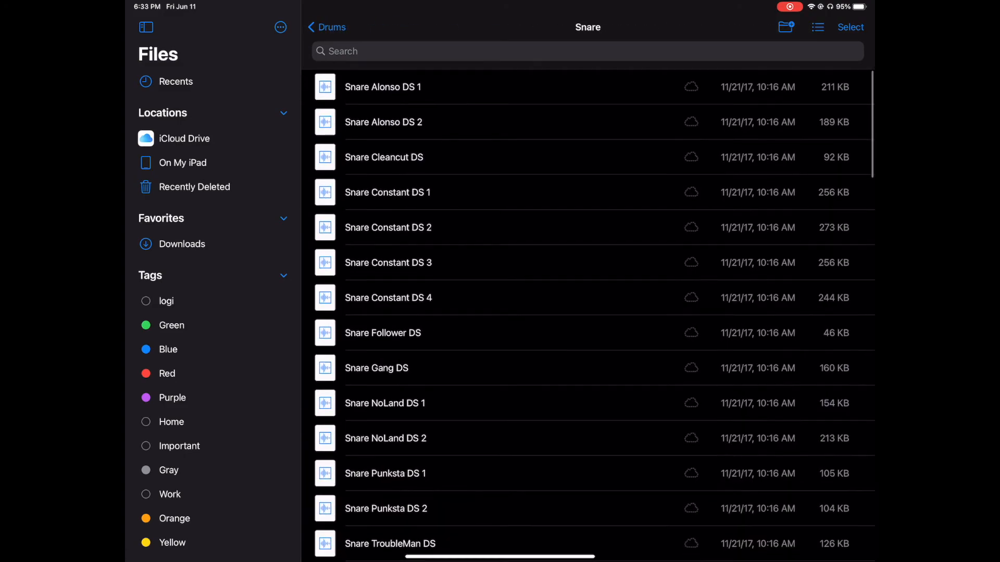
{"action": "left_click", "coordinate": [326, 27]}
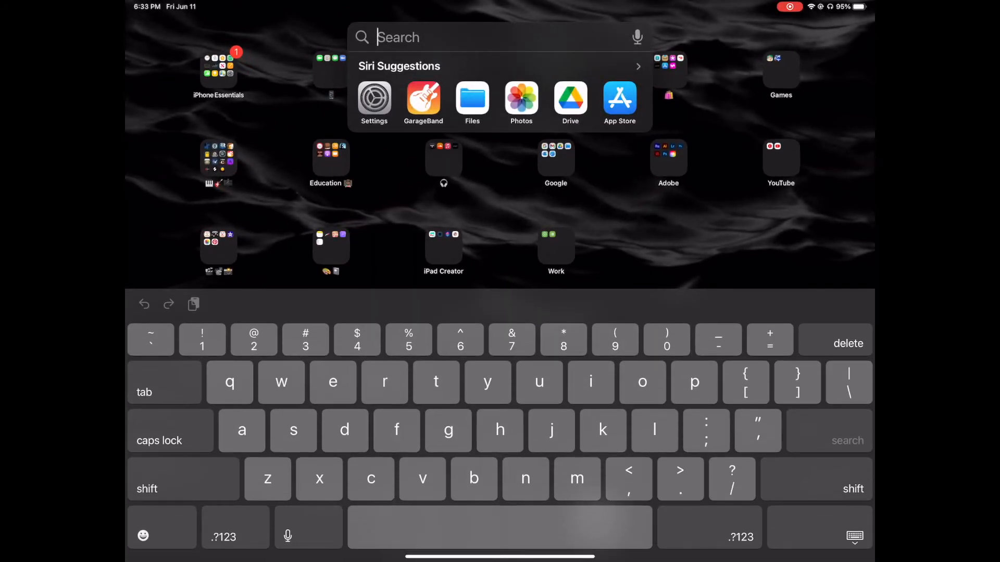
Launch GarageBand, dismiss the Bluetooth delay notice, and show the Apple Loops browser.
{"action": "left_click", "coordinate": [423, 102]}
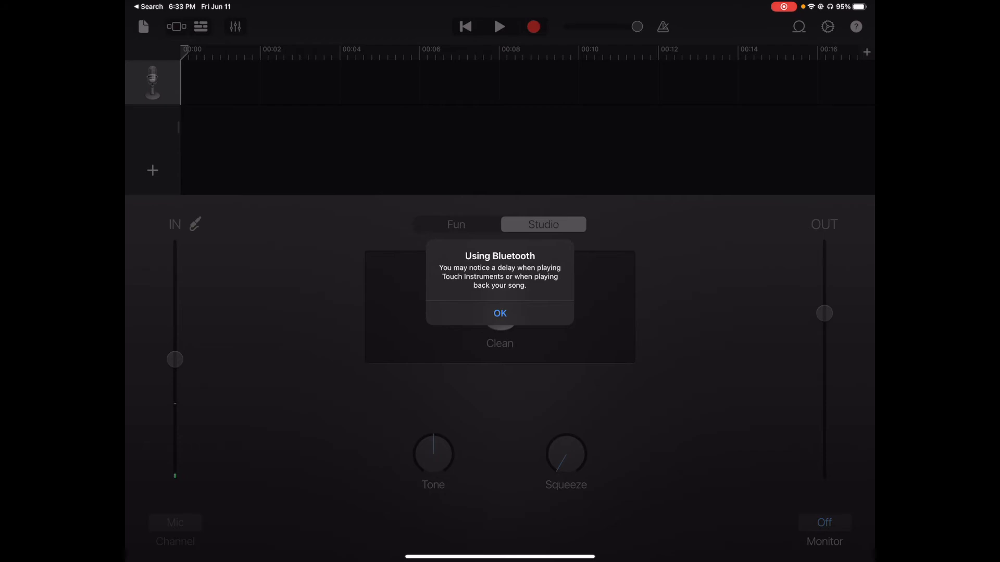
{"action": "left_click", "coordinate": [500, 313]}
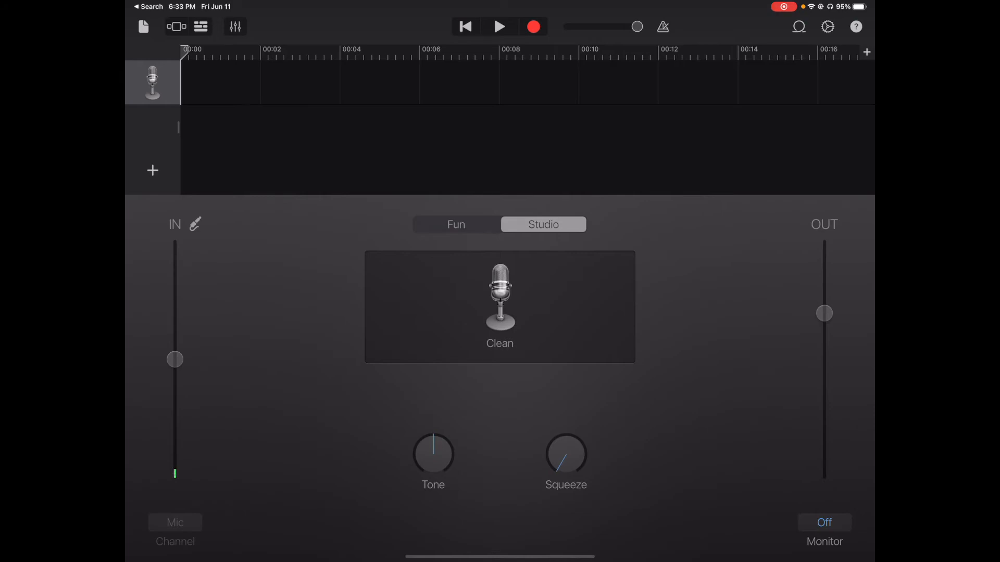
{"action": "left_click", "coordinate": [798, 27]}
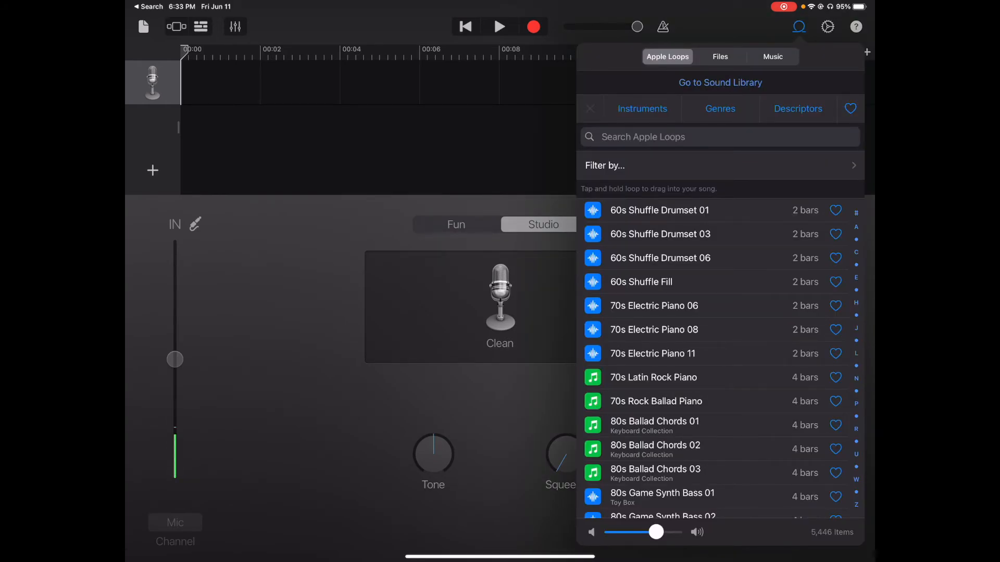
From the Files browser, search 'Lon' and open London Grit Library > Samples > Drums.
{"action": "left_click", "coordinate": [719, 56]}
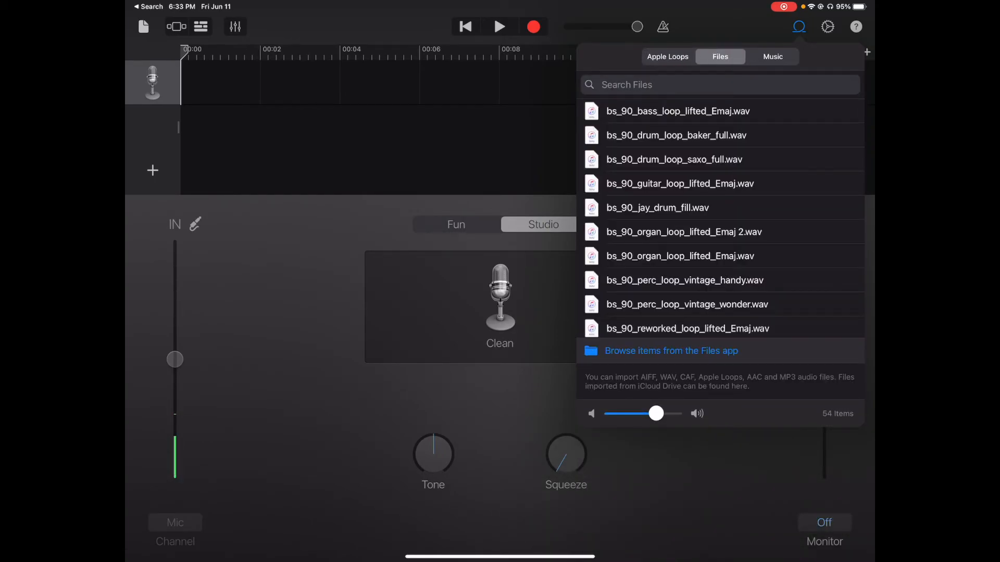
{"action": "left_click", "coordinate": [671, 350]}
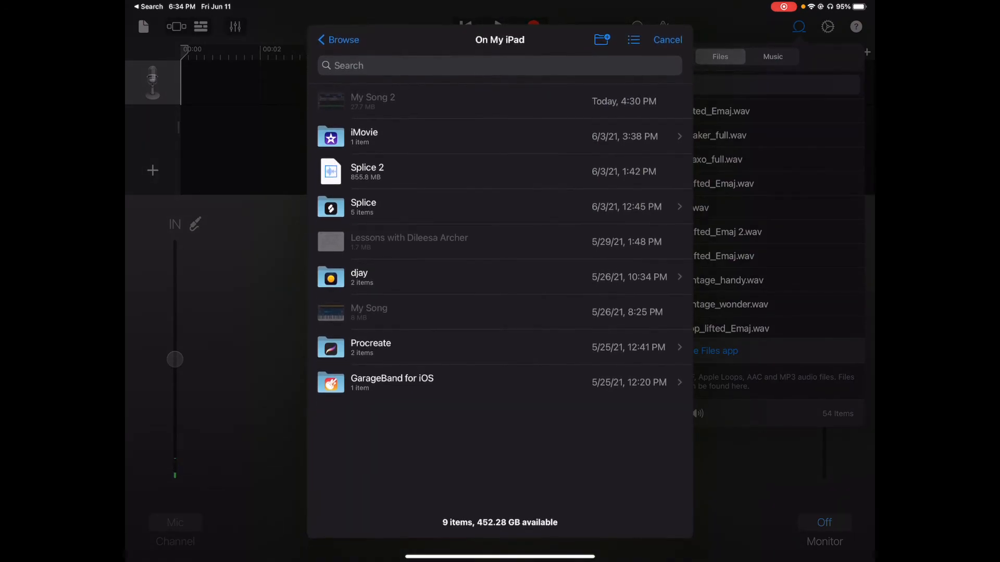
{"action": "left_click", "coordinate": [338, 39]}
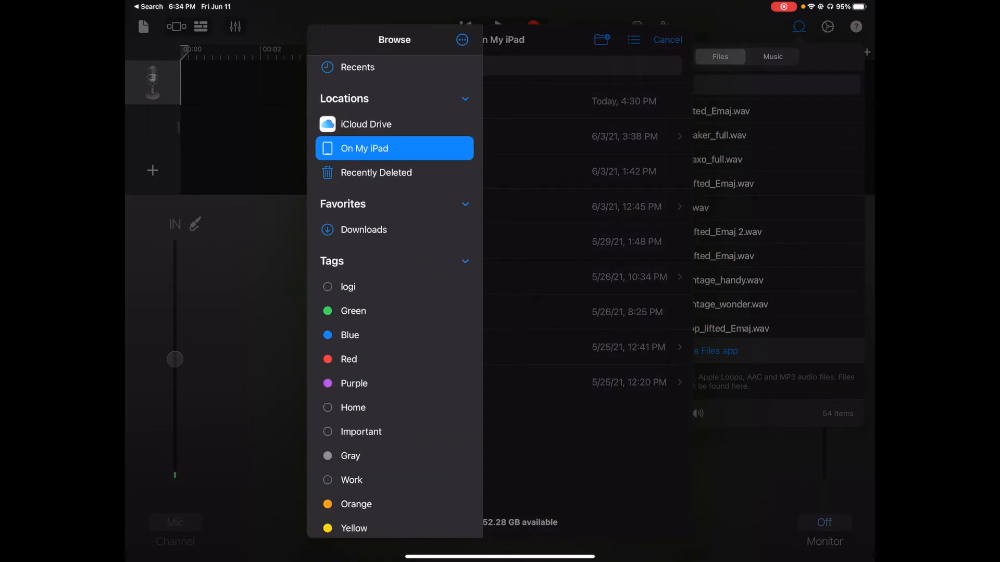
{"action": "left_click", "coordinate": [366, 124]}
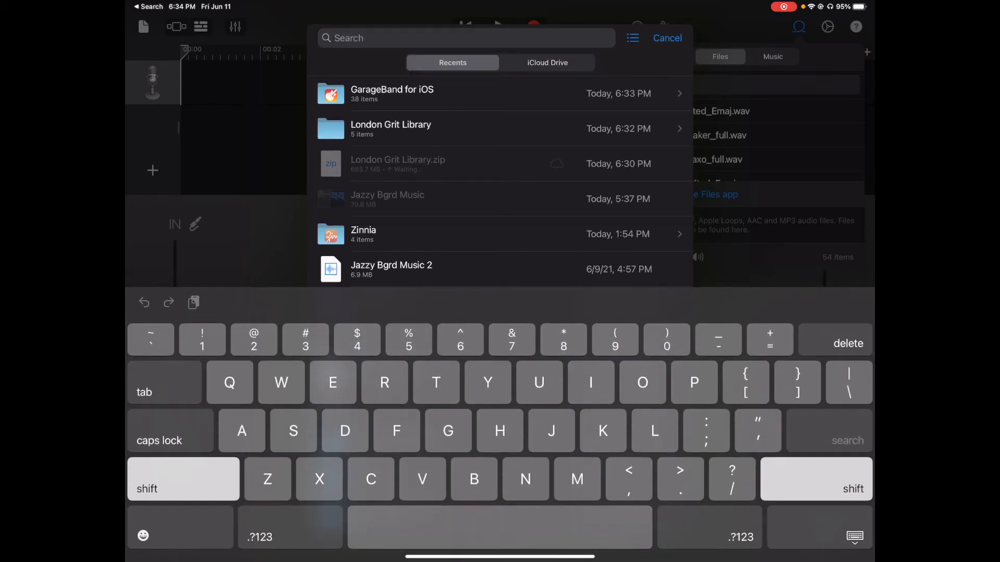
{"action": "type", "text": "Lon"}
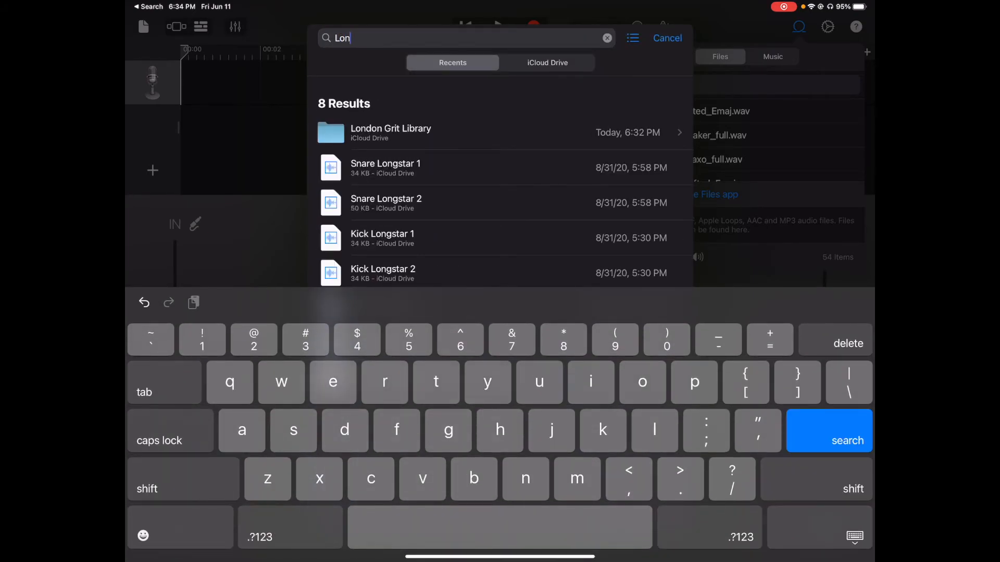
{"action": "left_click", "coordinate": [391, 133]}
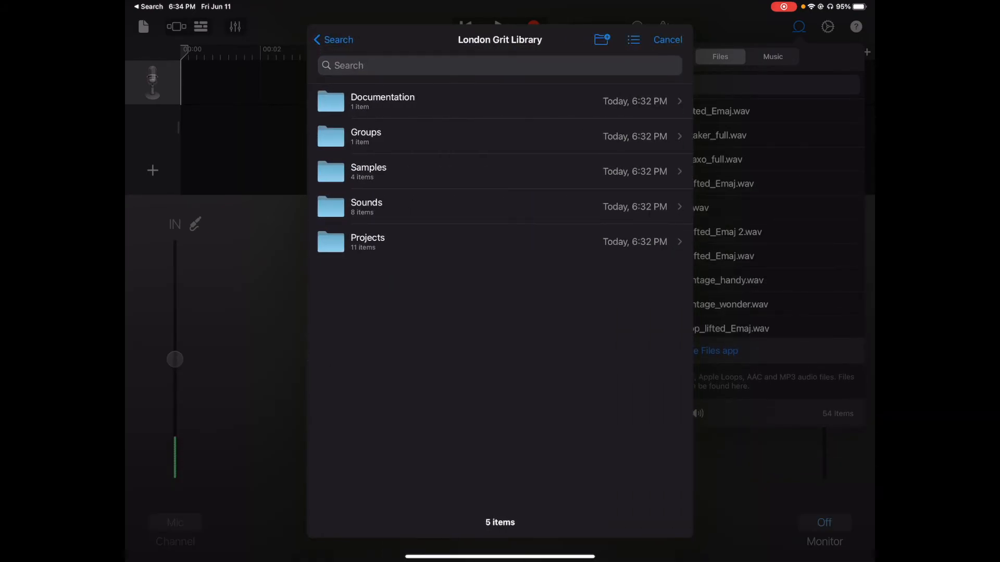
{"action": "left_click", "coordinate": [368, 171]}
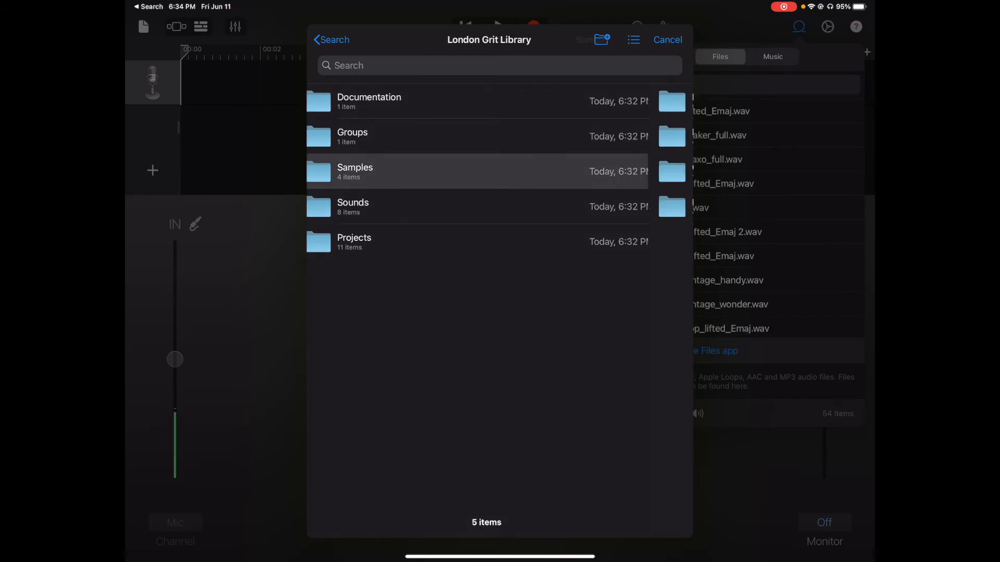
{"action": "left_click", "coordinate": [355, 171]}
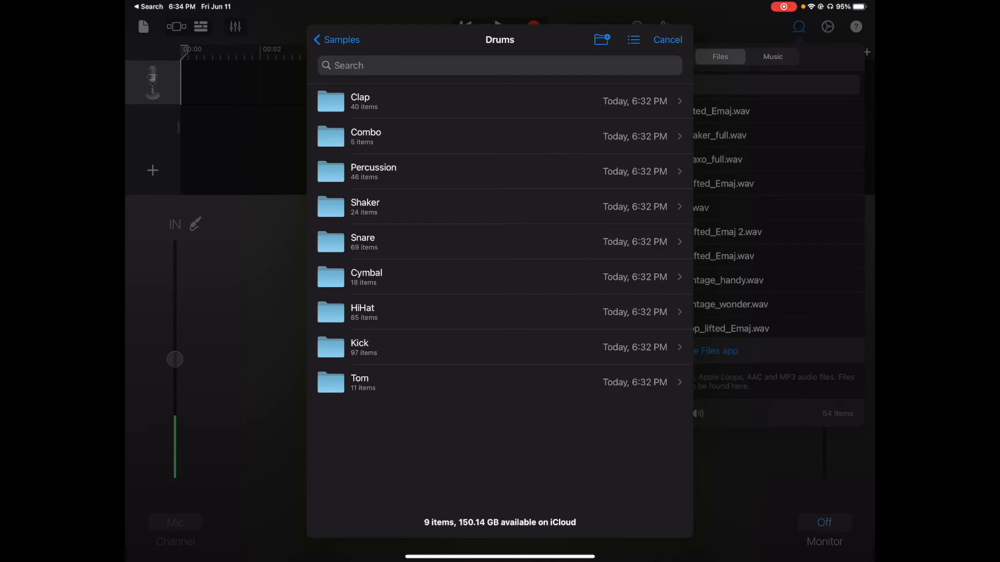
Import Kick Bodies DS from the Kick folder, then close the file picker.
{"action": "left_click", "coordinate": [360, 347]}
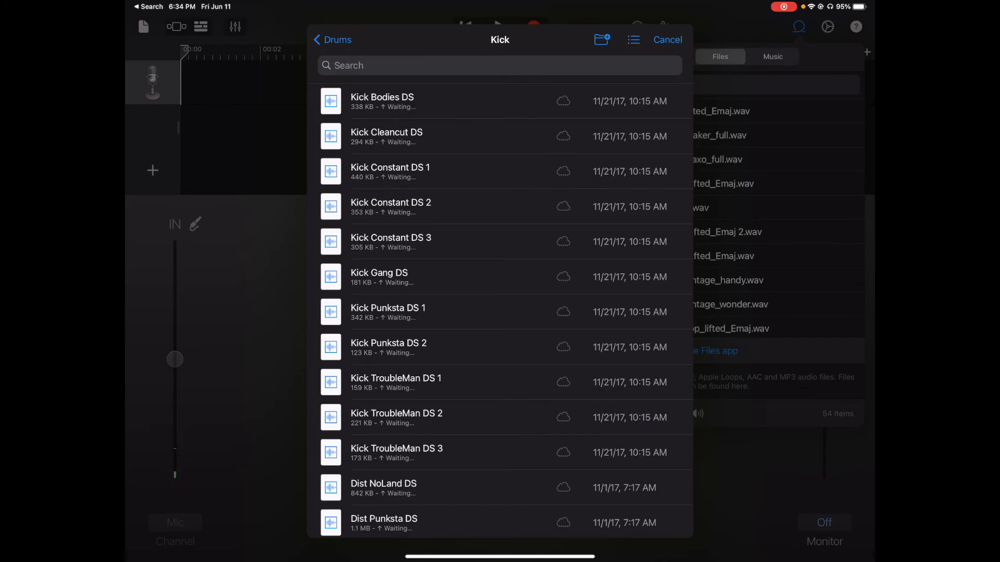
{"action": "left_click", "coordinate": [667, 39]}
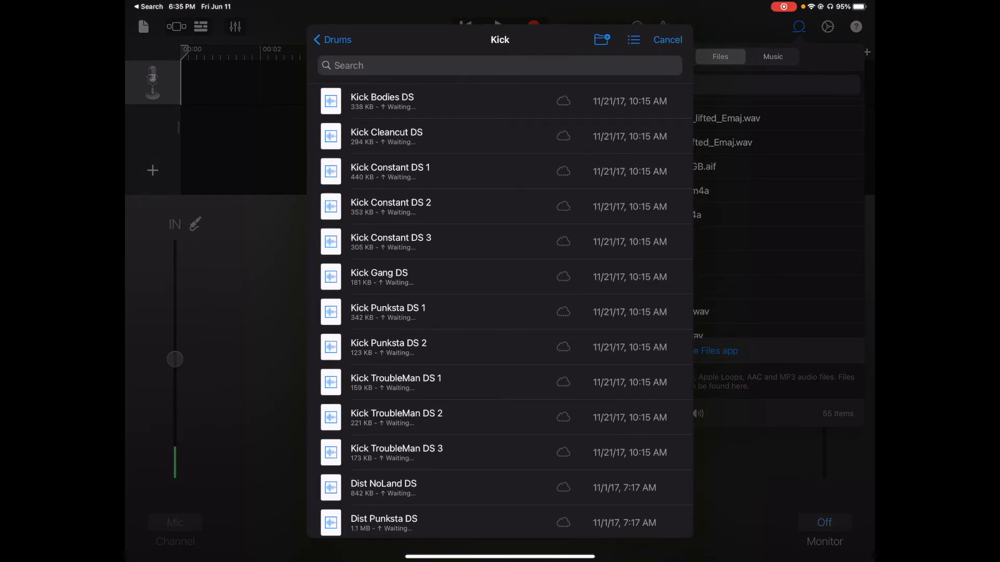
{"action": "left_click", "coordinate": [332, 40]}
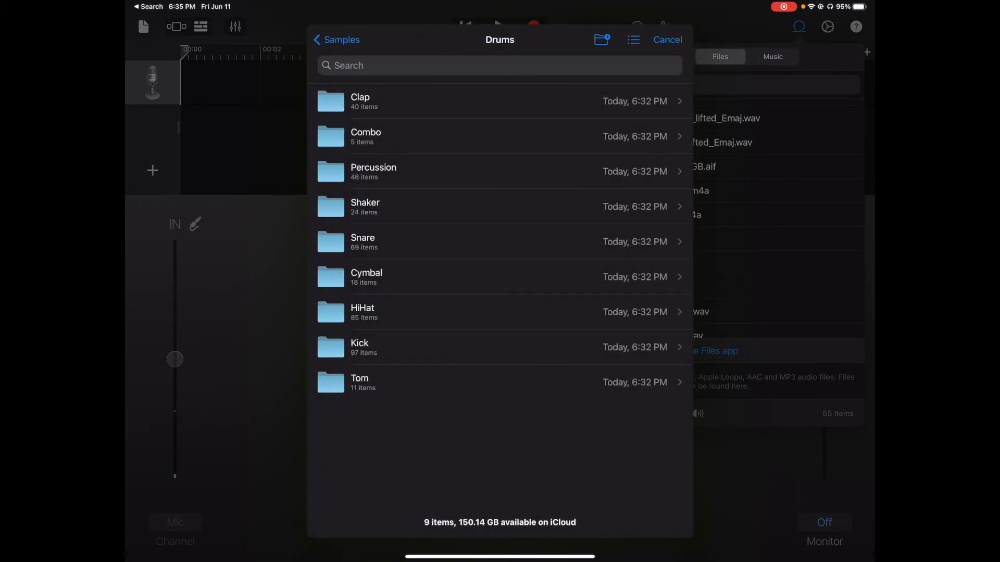
{"action": "left_click", "coordinate": [362, 241]}
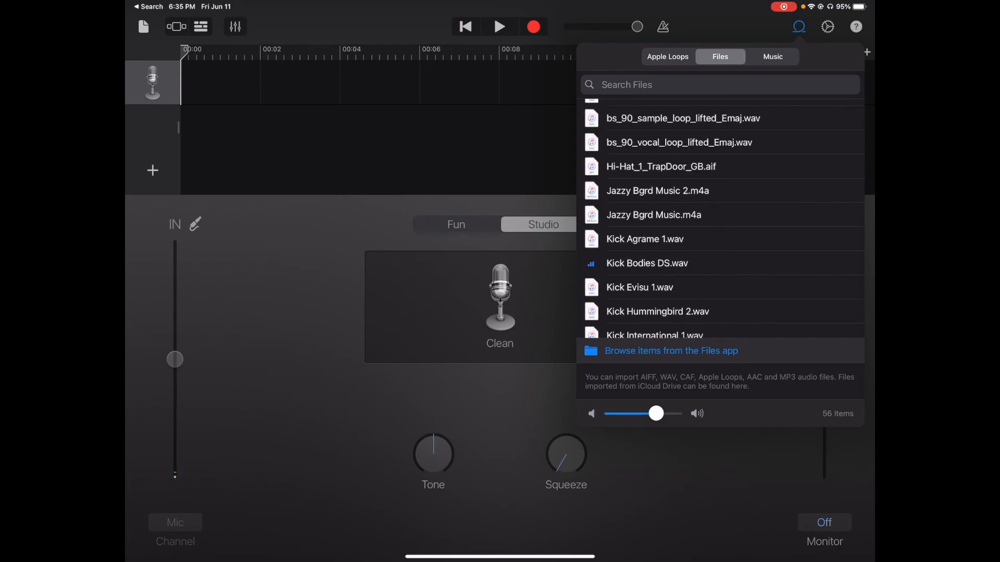
Go back to Drums and open the HiHat folder to import ClosedHH Constant DS 1.
{"action": "scroll", "scroll_direction": "down", "scroll_amount": 3}
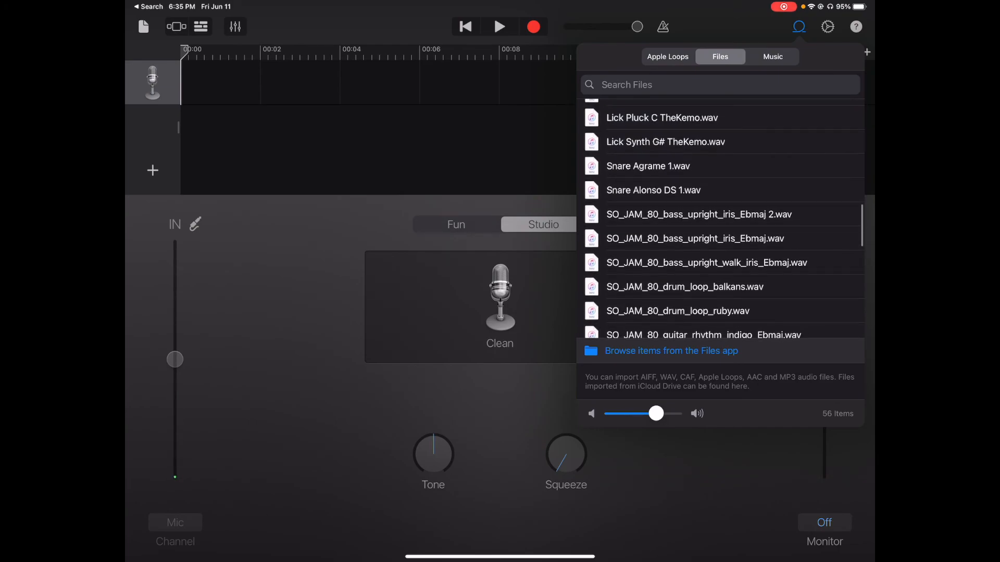
{"action": "scroll", "scroll_direction": "down", "scroll_amount": 3}
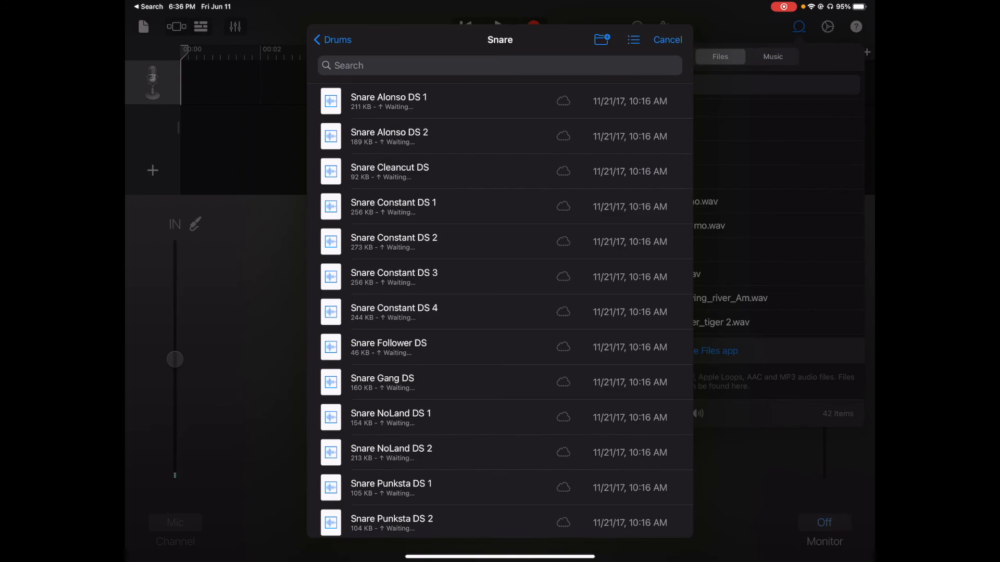
{"action": "left_click", "coordinate": [332, 39]}
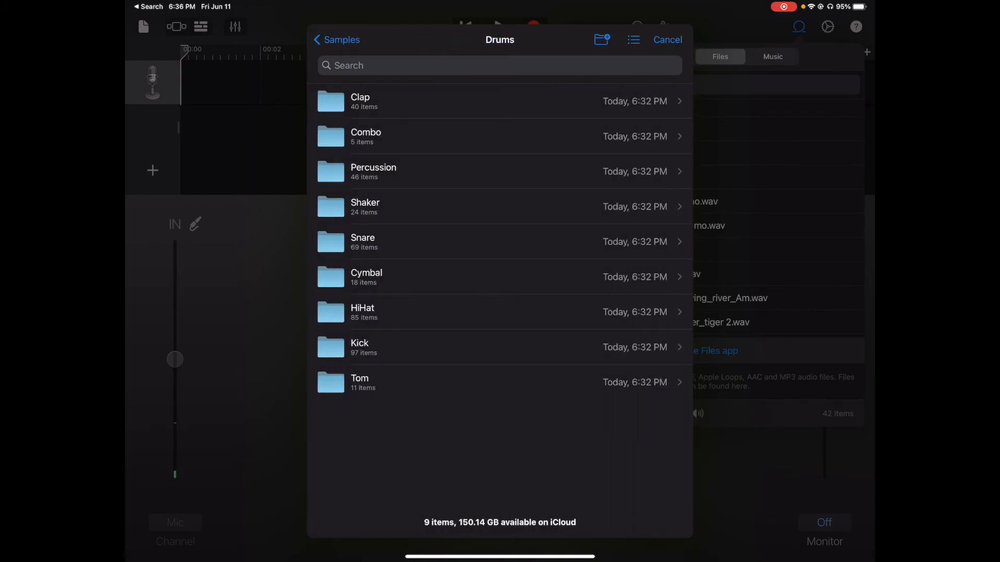
{"action": "left_click", "coordinate": [361, 312]}
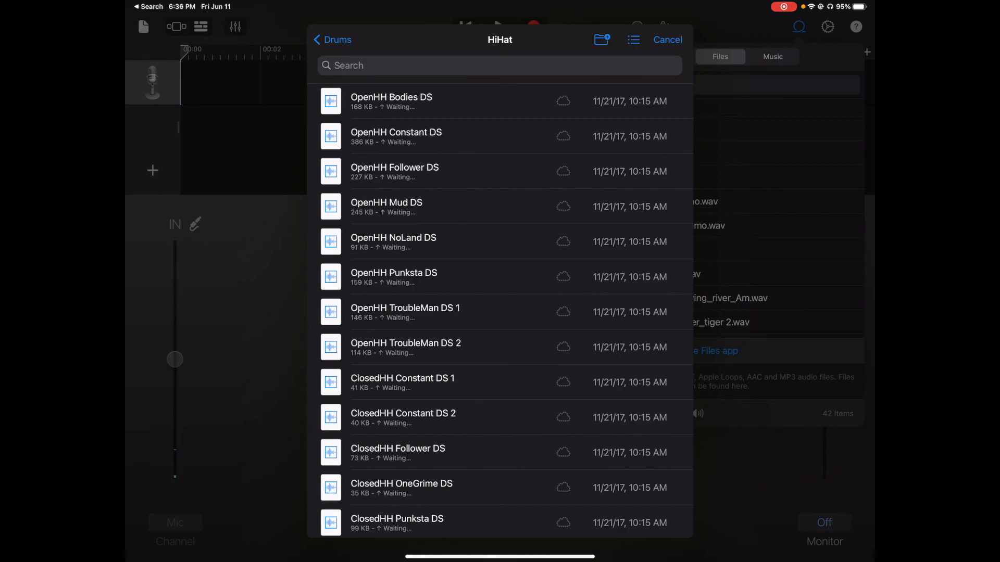
{"action": "scroll", "scroll_direction": "down", "scroll_amount": 3}
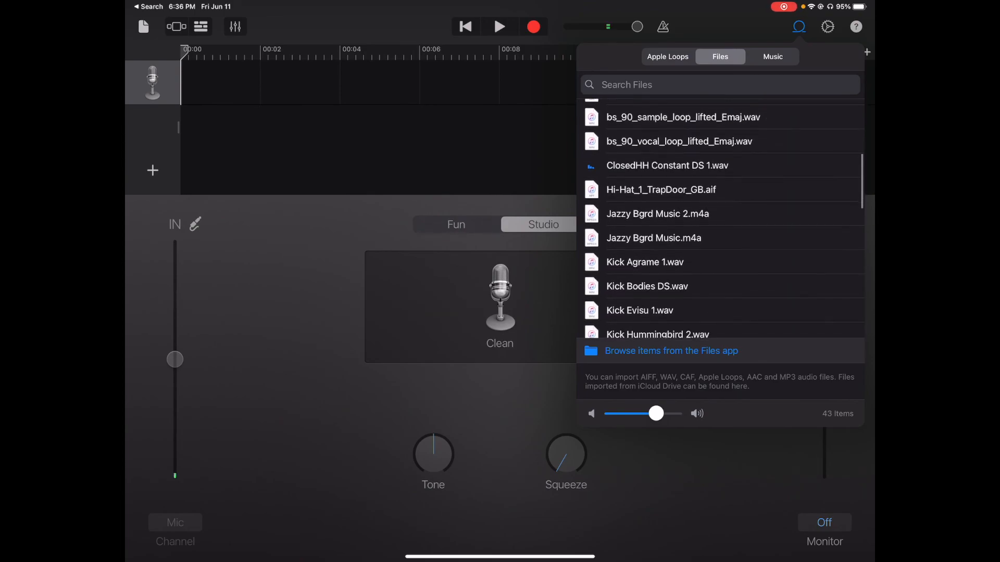
{"action": "scroll", "scroll_direction": "down", "scroll_amount": 3}
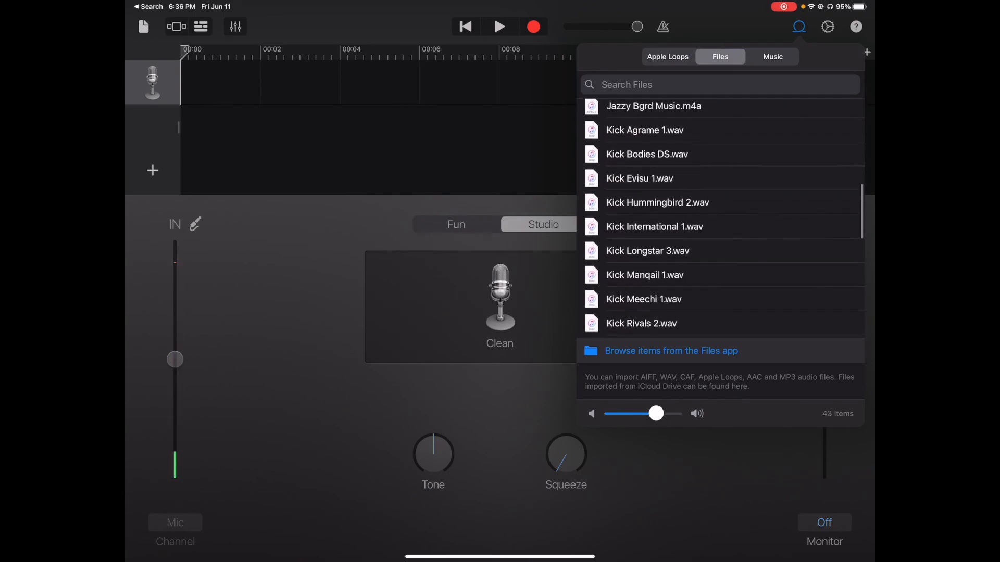
{"action": "scroll", "scroll_direction": "down", "scroll_amount": 3}
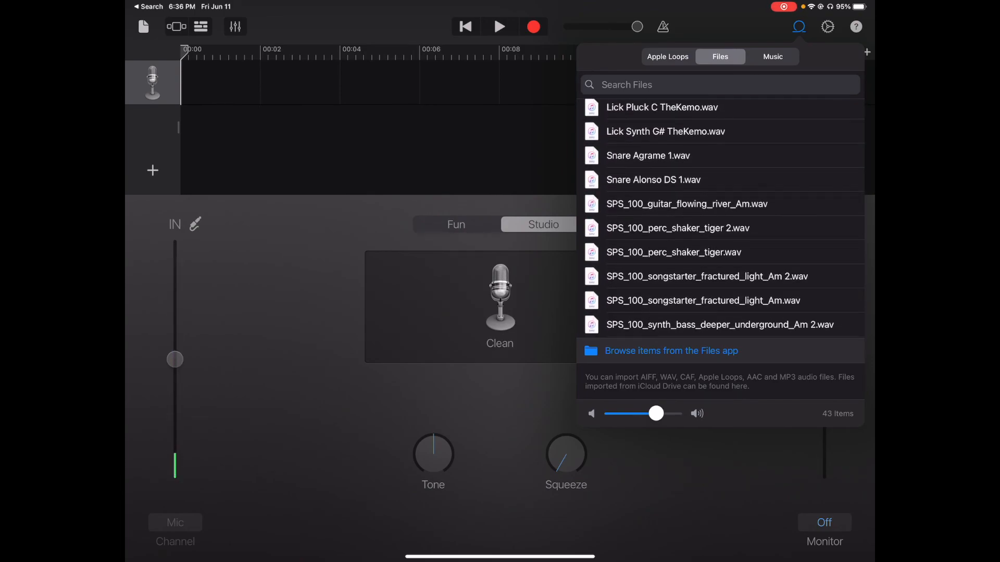